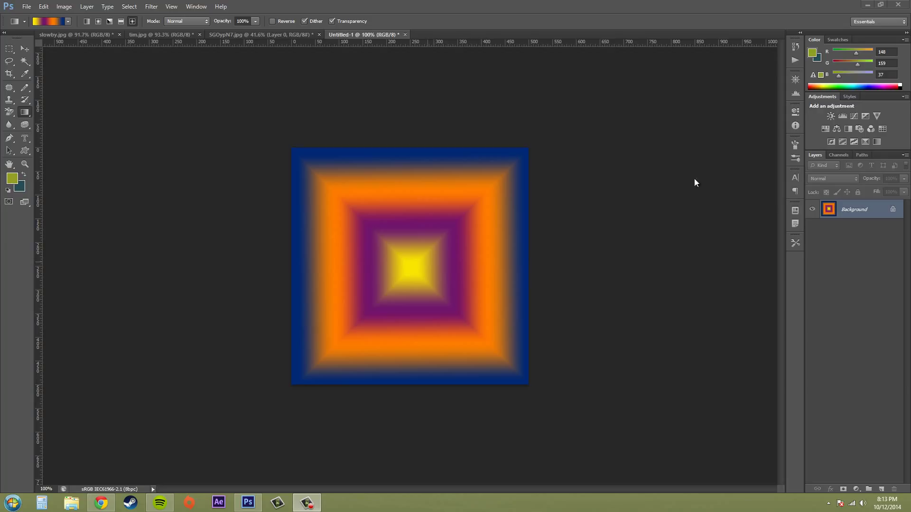
mouse_move(642, 165)
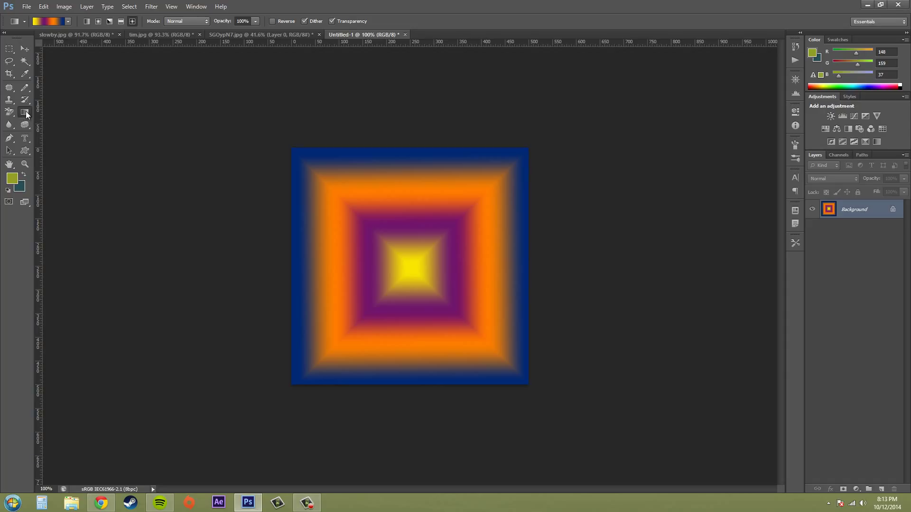
Open the Gradient Editor from the Gradient tool's swatch and move it aside.
click(25, 113)
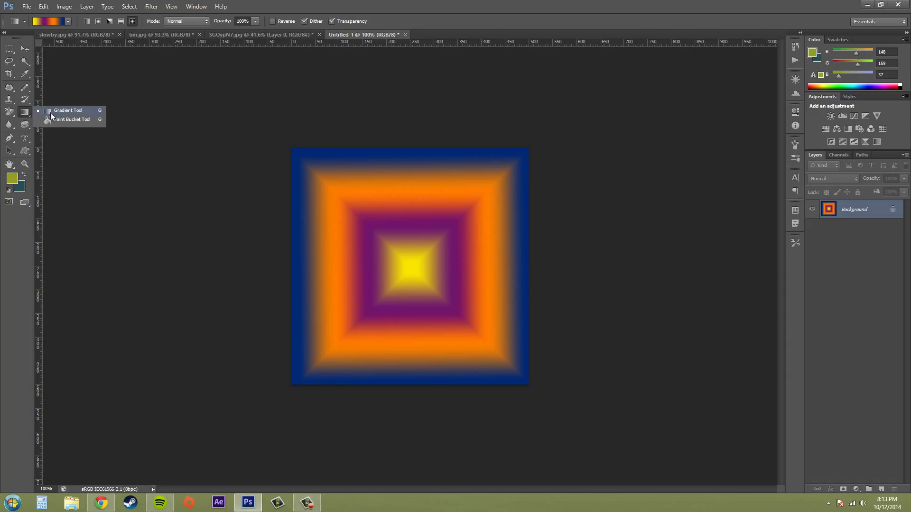
mouse_move(87, 123)
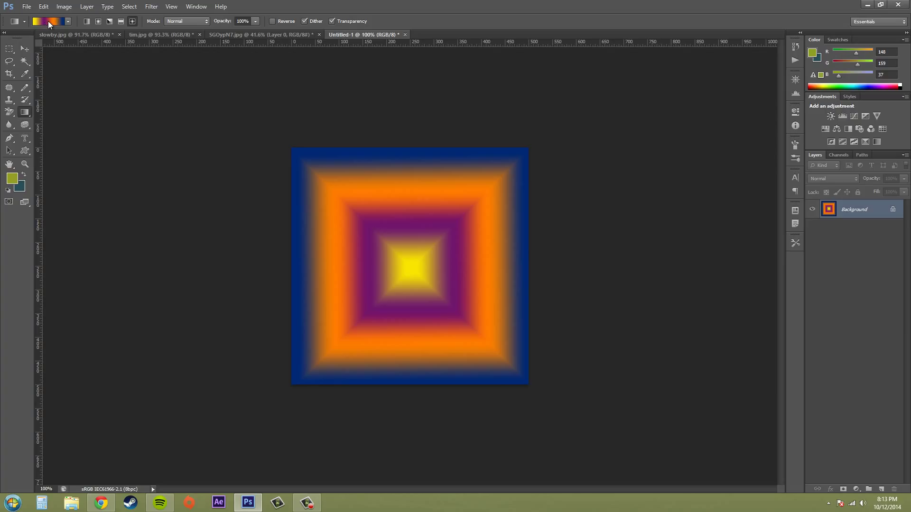
click(49, 22)
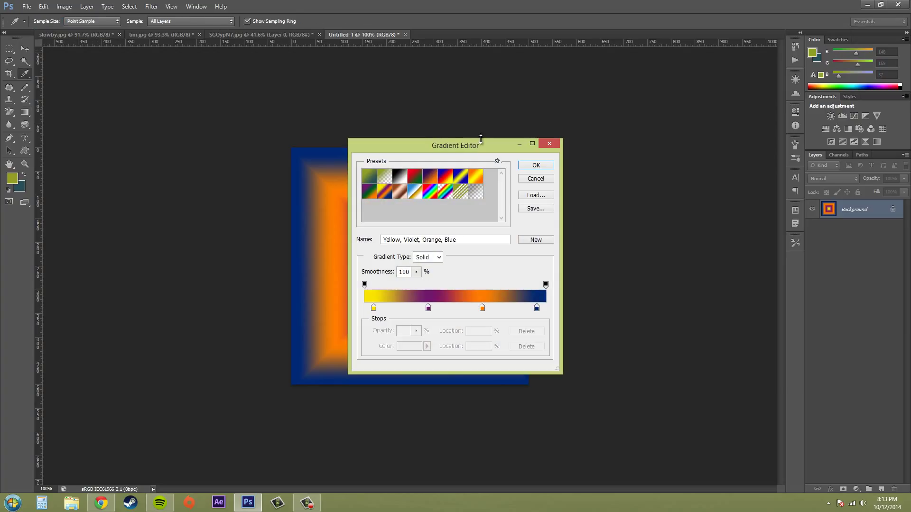
drag(456, 145, 471, 107)
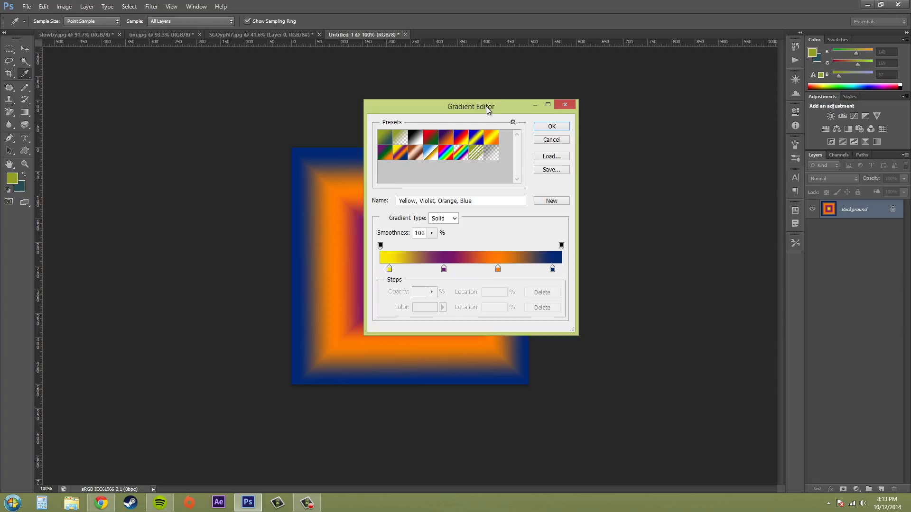
drag(470, 106, 462, 120)
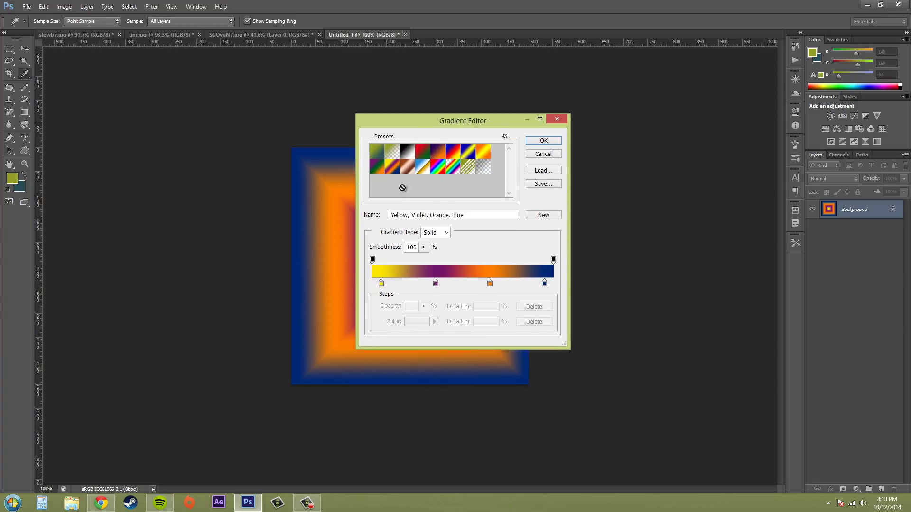
Reset the preset collection to the default gradients.
click(504, 137)
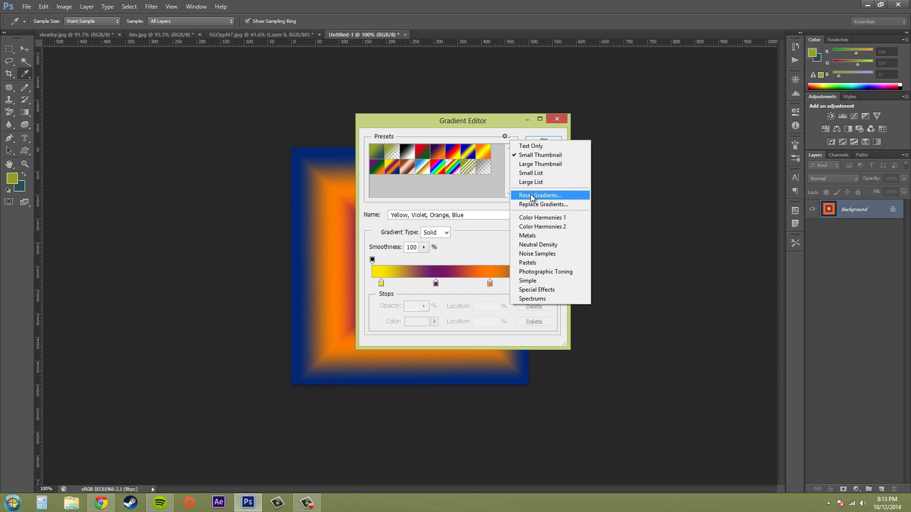
click(540, 195)
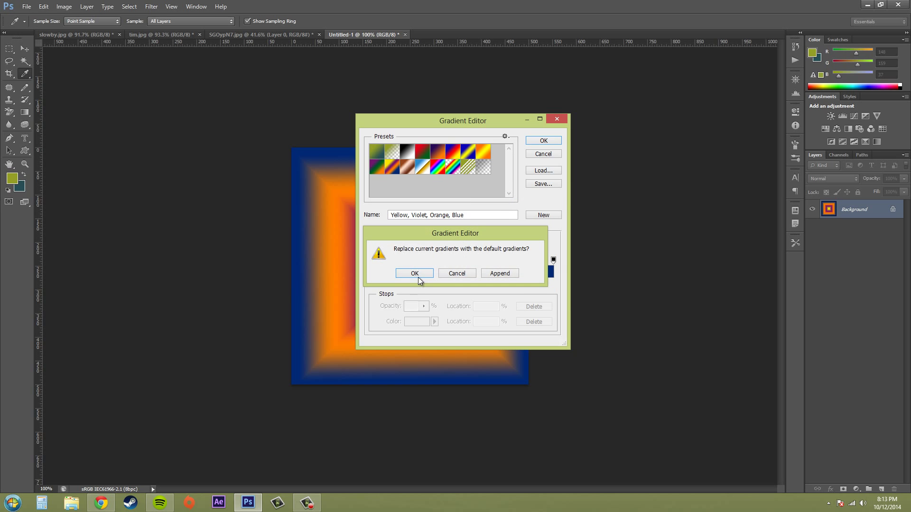
click(413, 273)
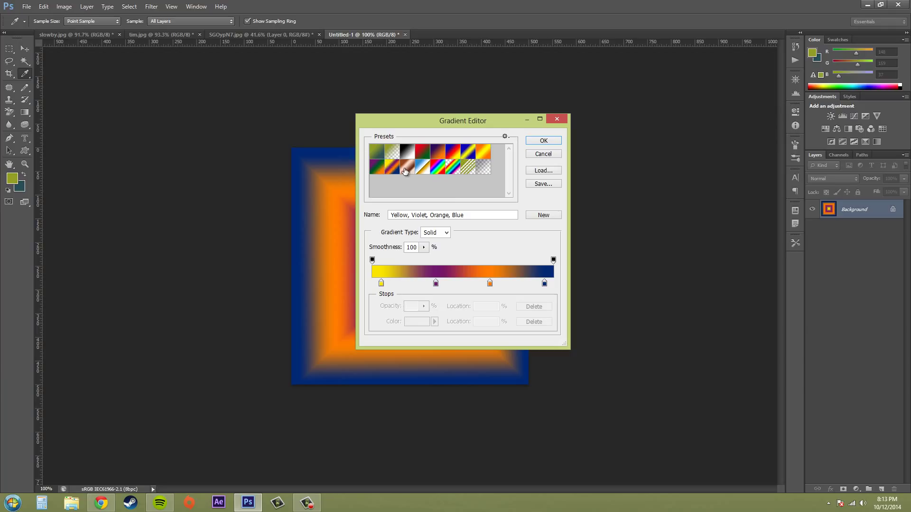
mouse_move(391, 160)
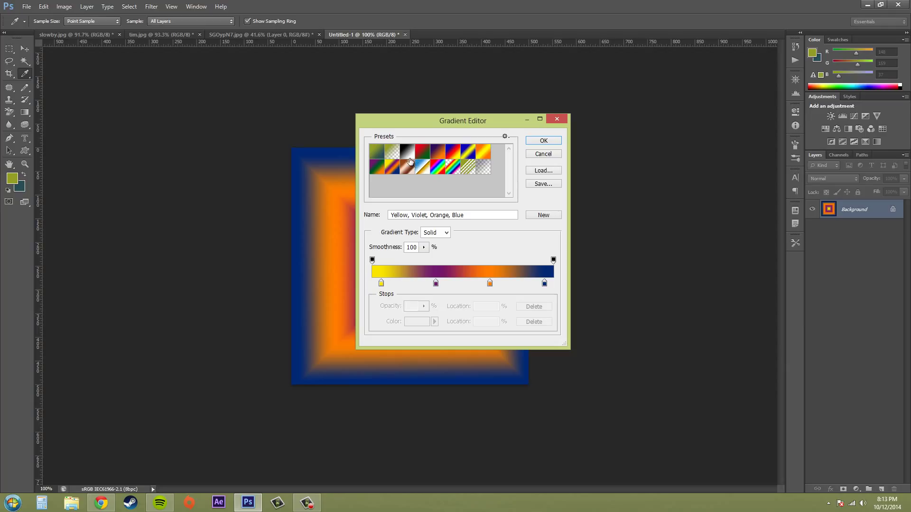
Load the Black, White preset and rename it 'stupid rainbow'.
click(407, 153)
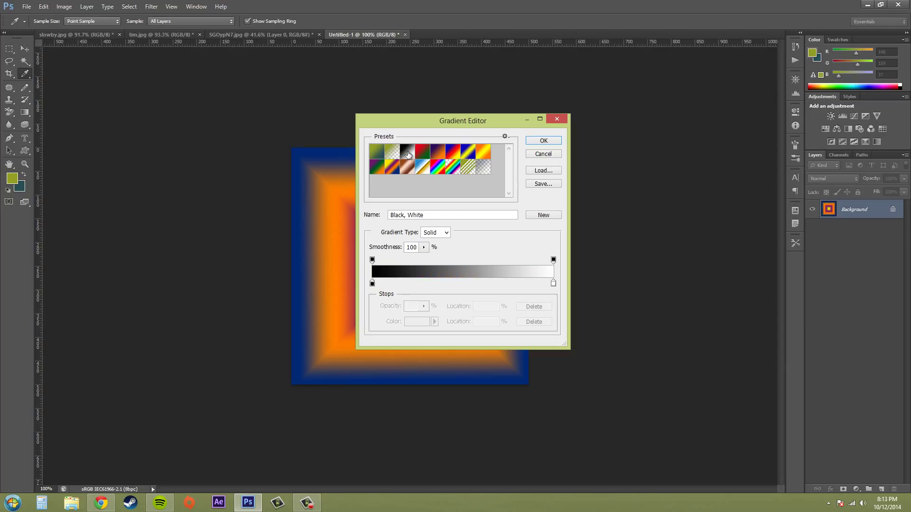
click(452, 214)
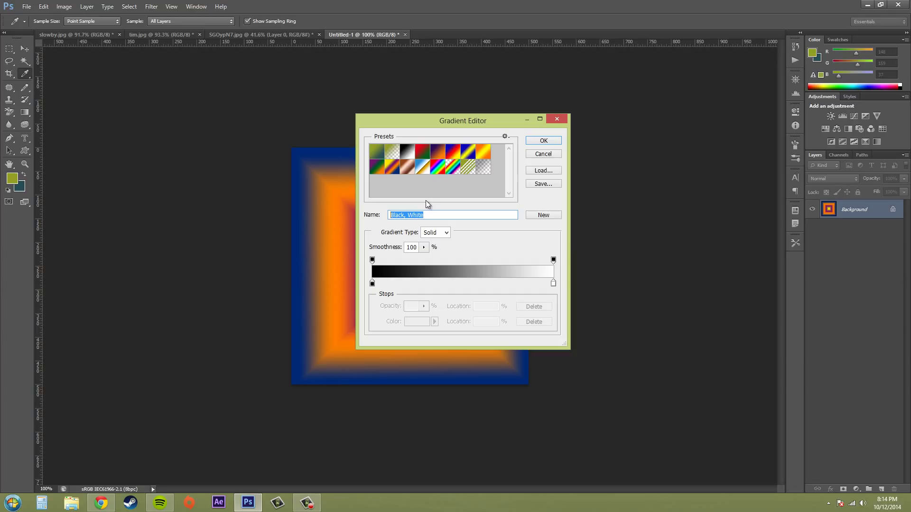
text(RE)
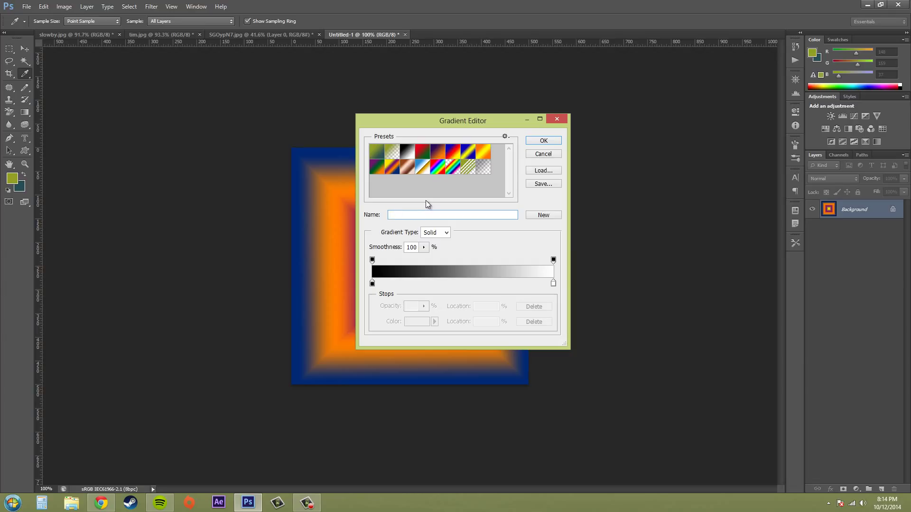
text(stupid)
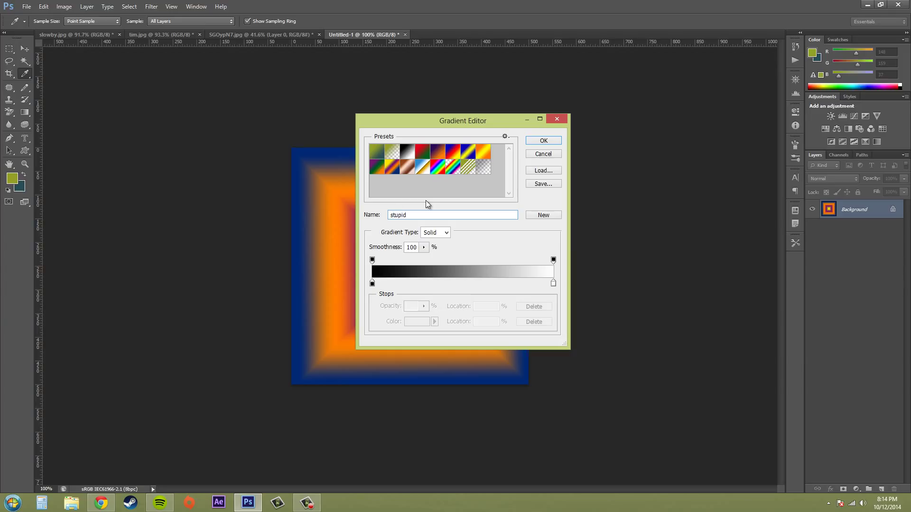
text(rainbow)
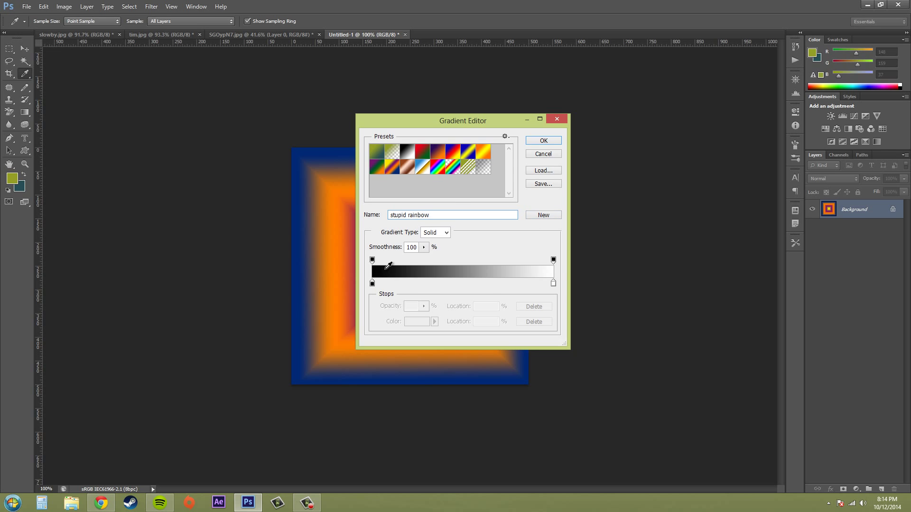
mouse_move(537, 208)
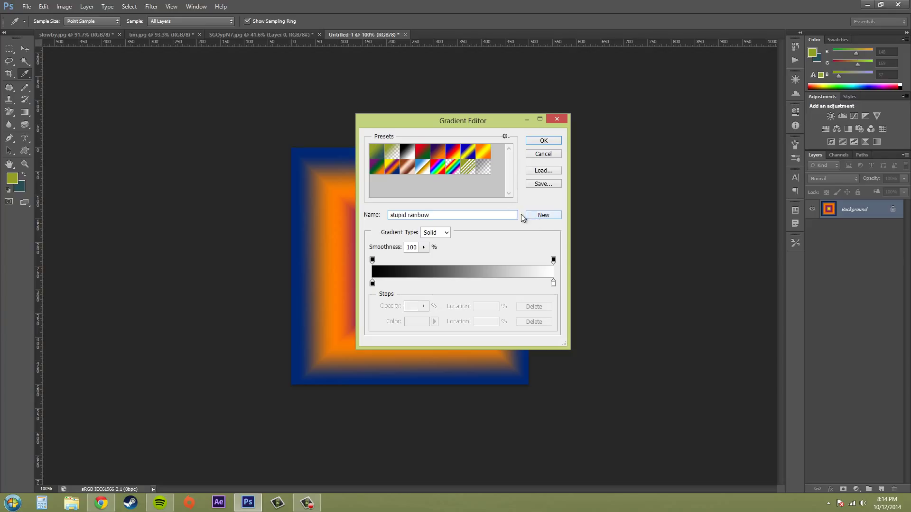
mouse_move(543, 215)
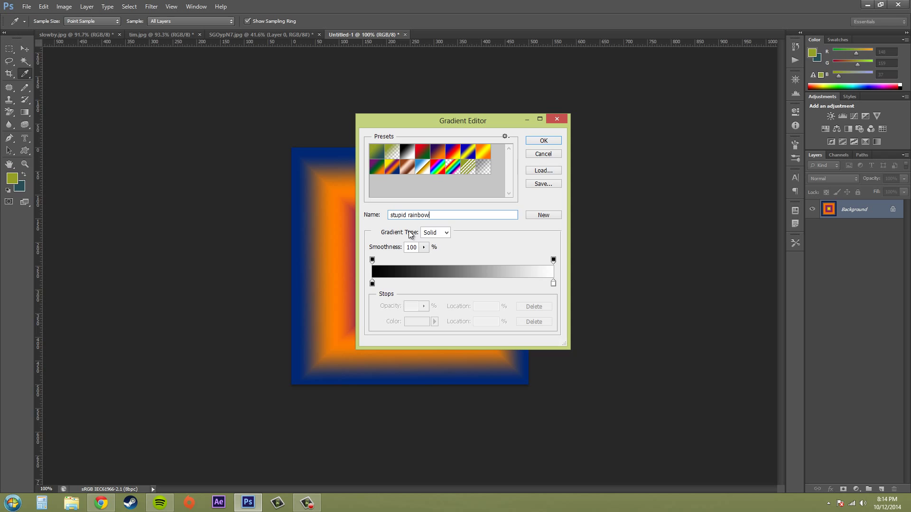
Try Noise type then return to Solid, and drag smoothness to 37% and back to 100%.
click(445, 233)
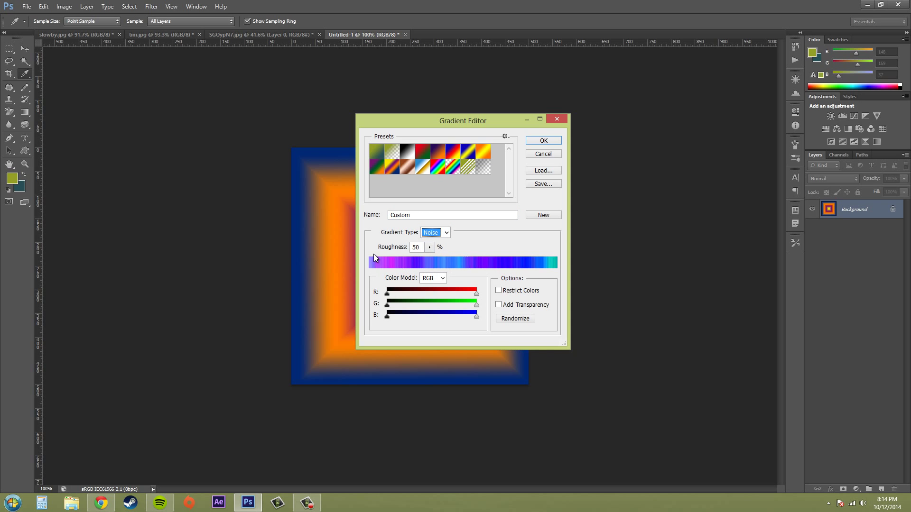
click(445, 233)
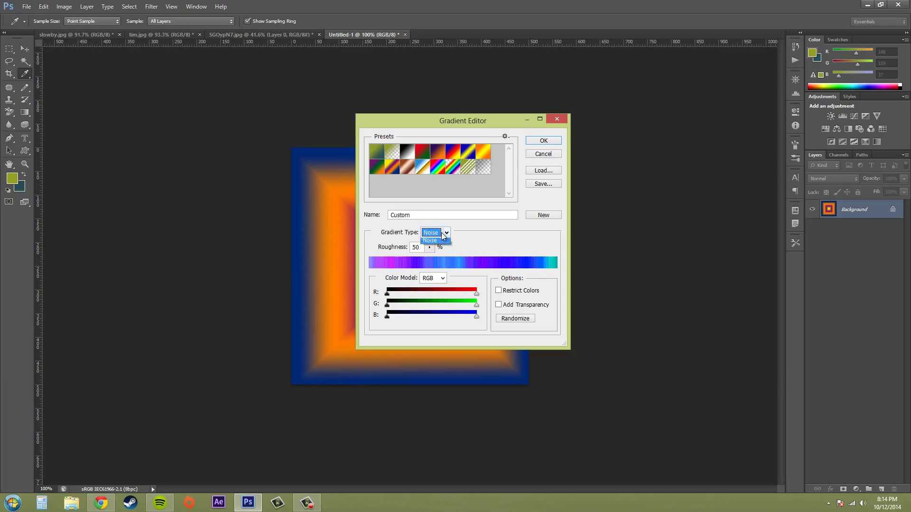
click(430, 240)
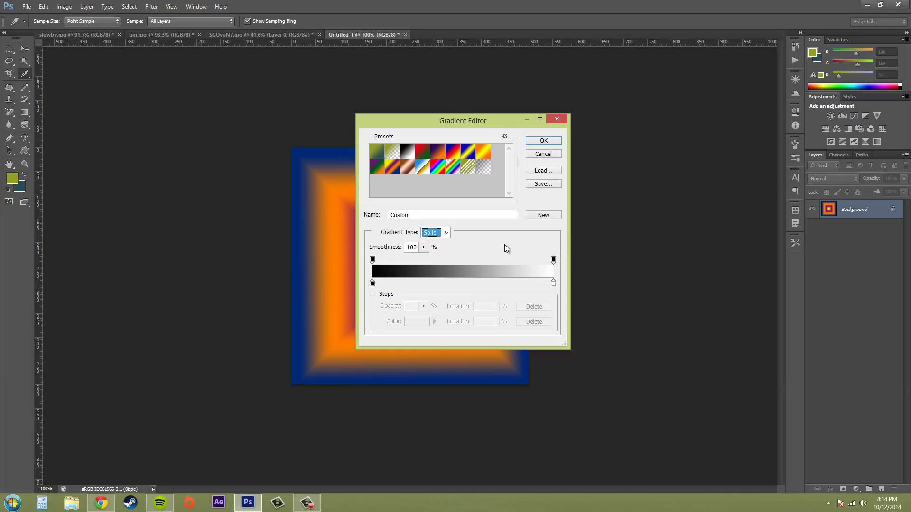
mouse_move(434, 258)
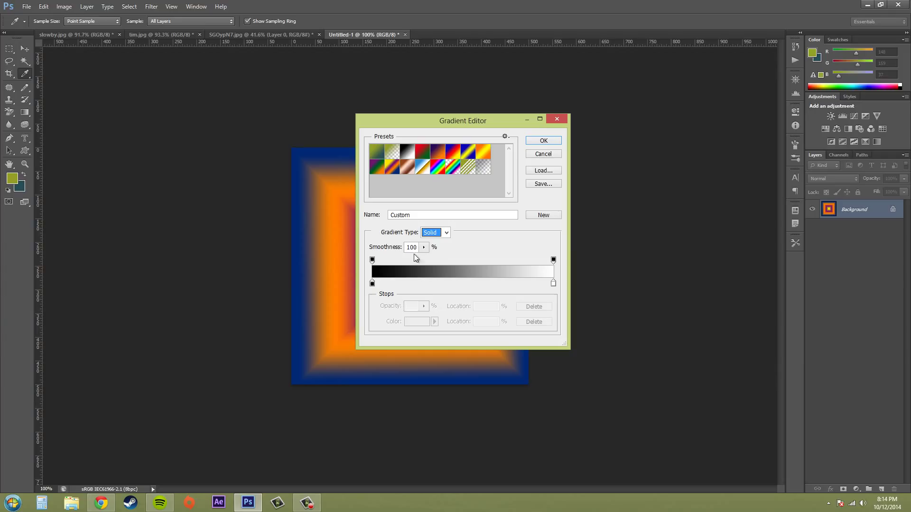
mouse_move(427, 249)
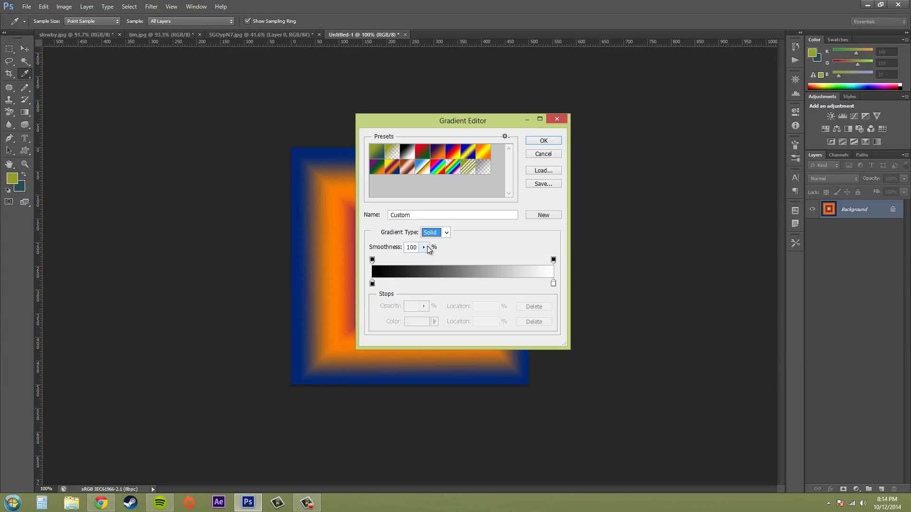
mouse_move(426, 249)
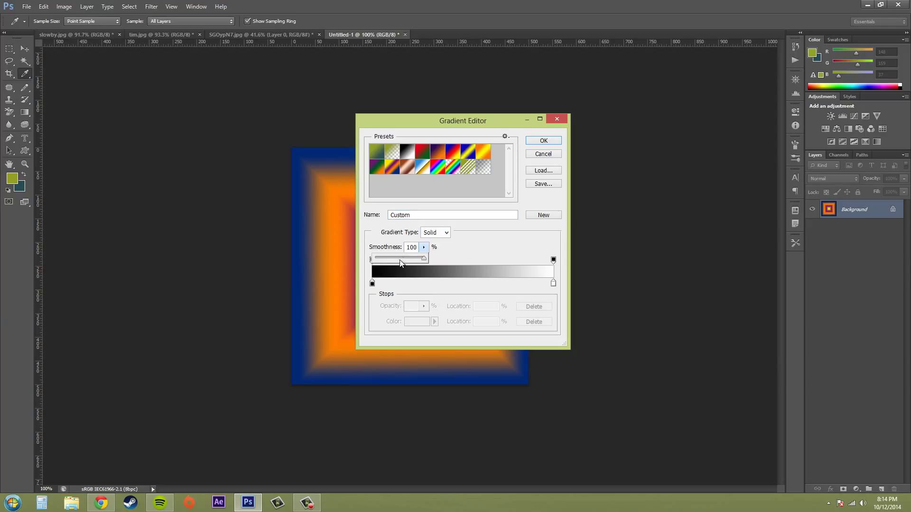
drag(418, 258, 393, 258)
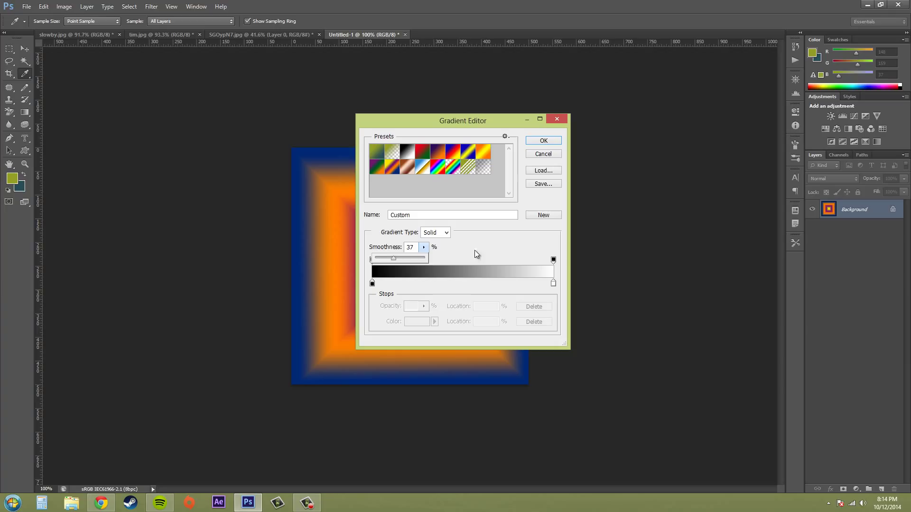
drag(393, 258, 424, 258)
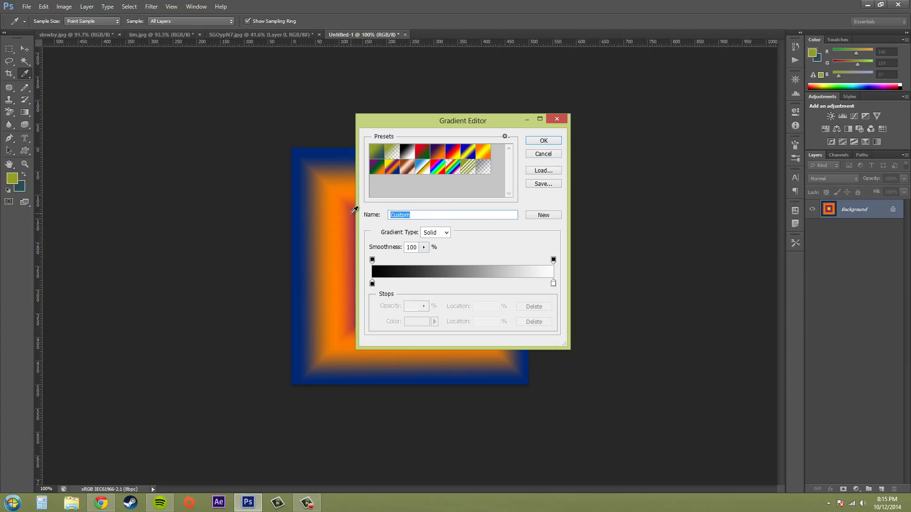
Re-enter the gradient name 'stupid rainbow' after it reverted to Custom.
text(stupid r)
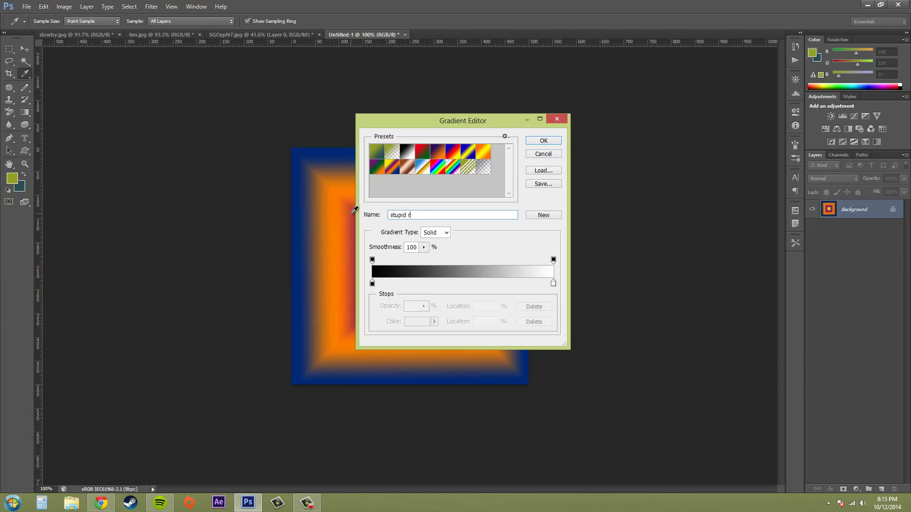
text(ainbow)
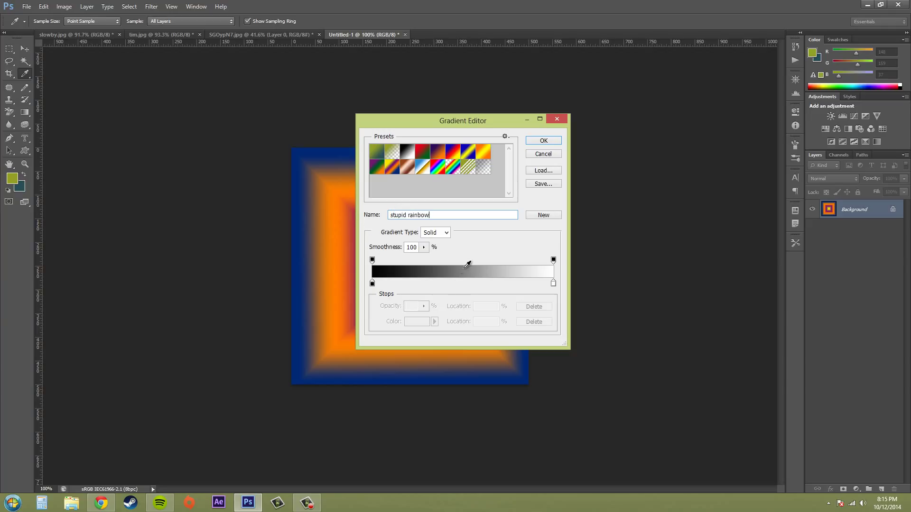
mouse_move(375, 284)
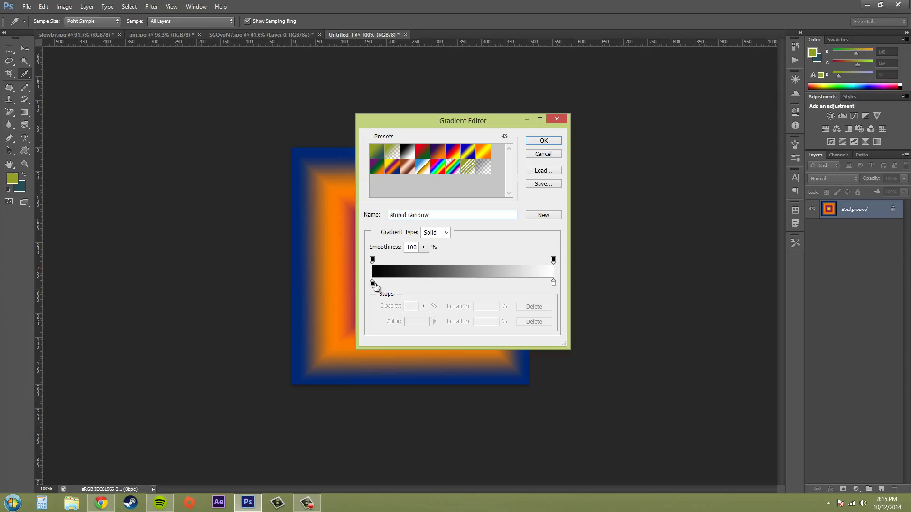
mouse_move(399, 285)
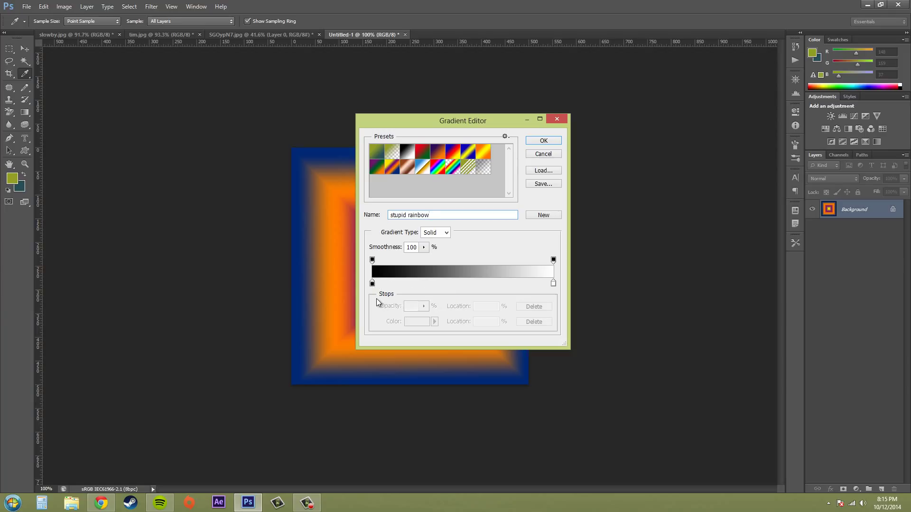
mouse_move(372, 284)
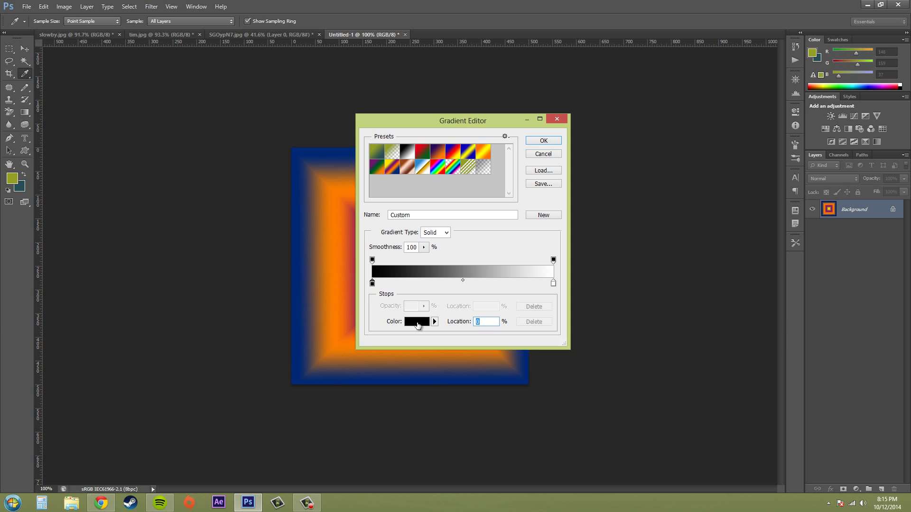
Make the left colour stop pure red (R 255) so the ramp runs red to white.
click(414, 322)
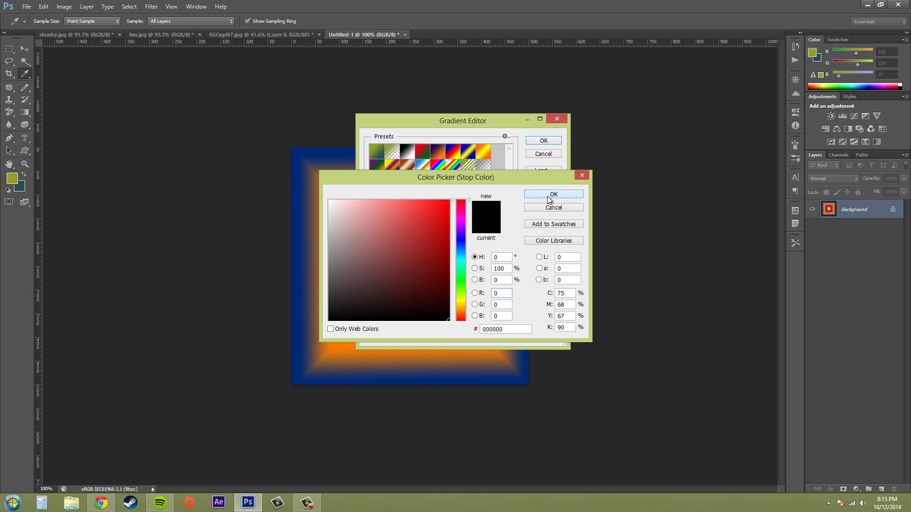
click(433, 235)
text(255)
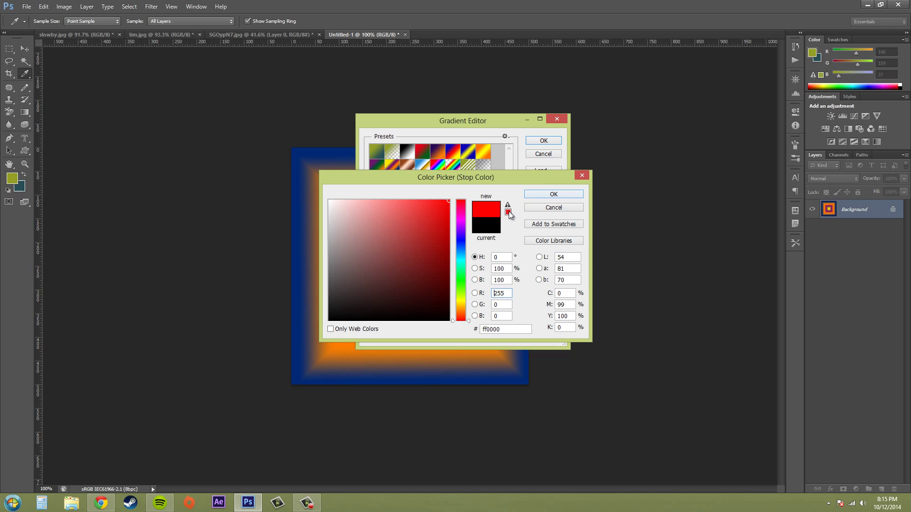
click(447, 203)
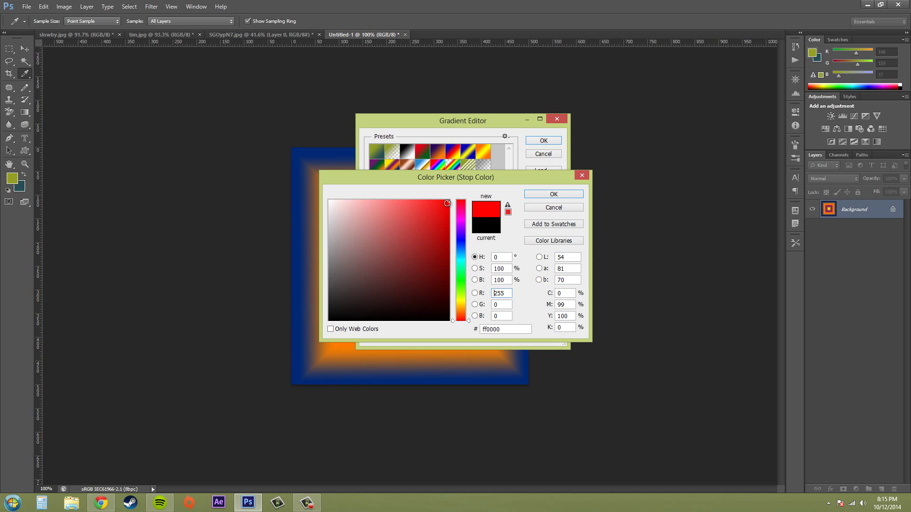
click(552, 193)
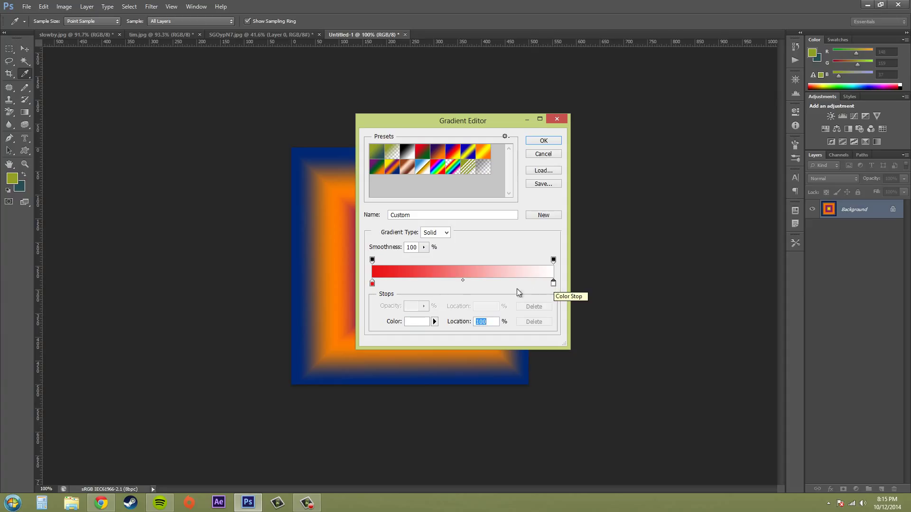
Make the right colour stop a saturated lime green so the ramp runs red to green.
click(415, 322)
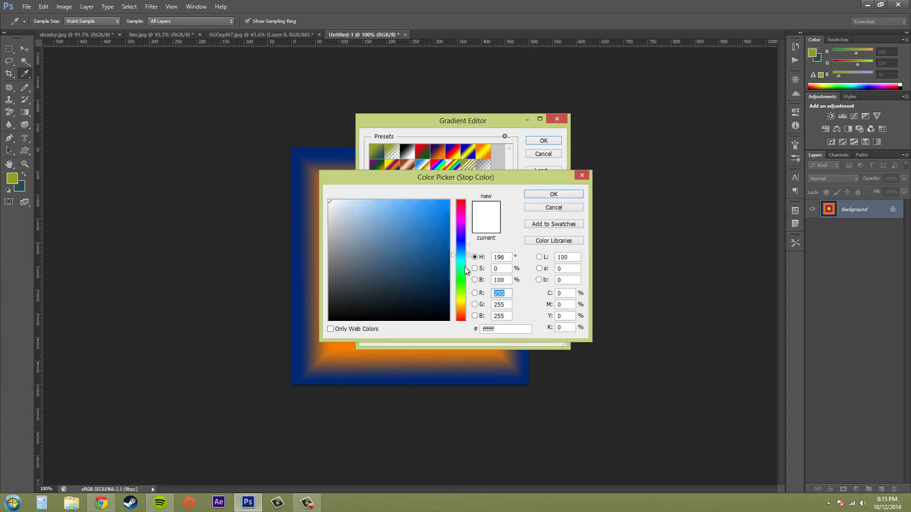
click(436, 226)
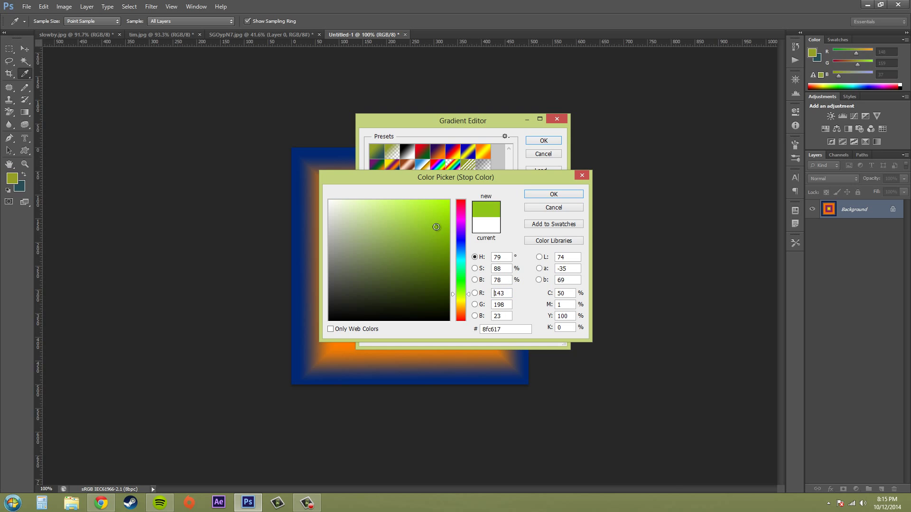
click(448, 216)
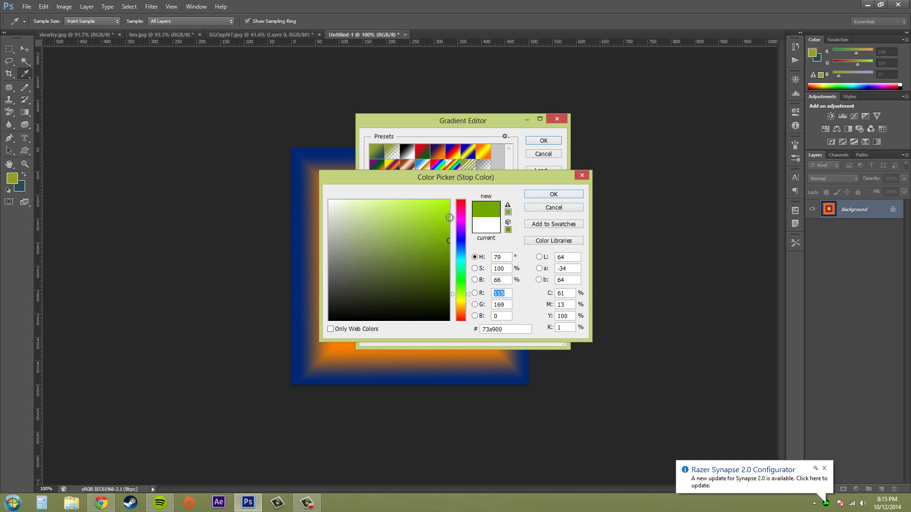
click(552, 193)
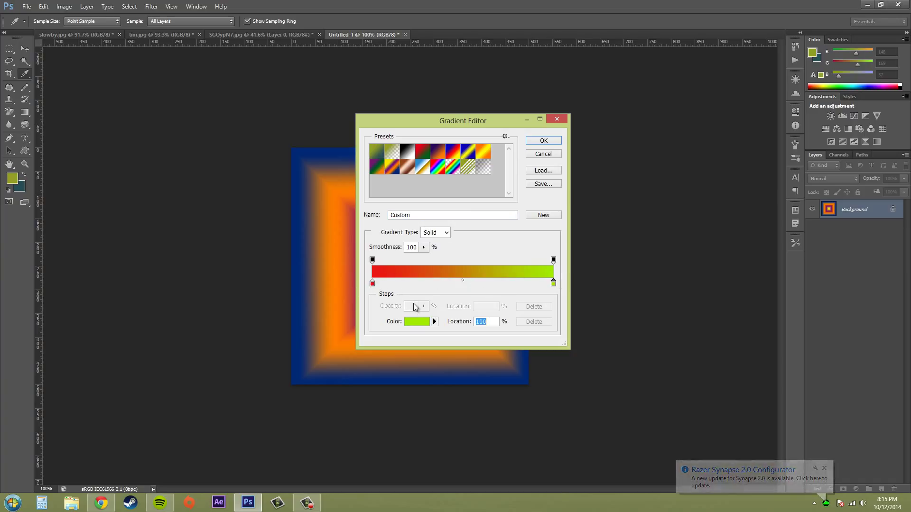
mouse_move(416, 306)
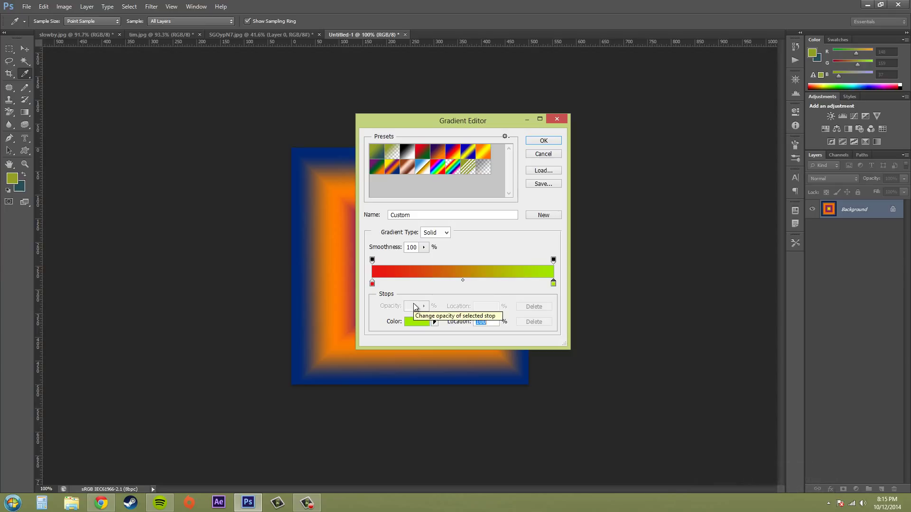
mouse_move(464, 293)
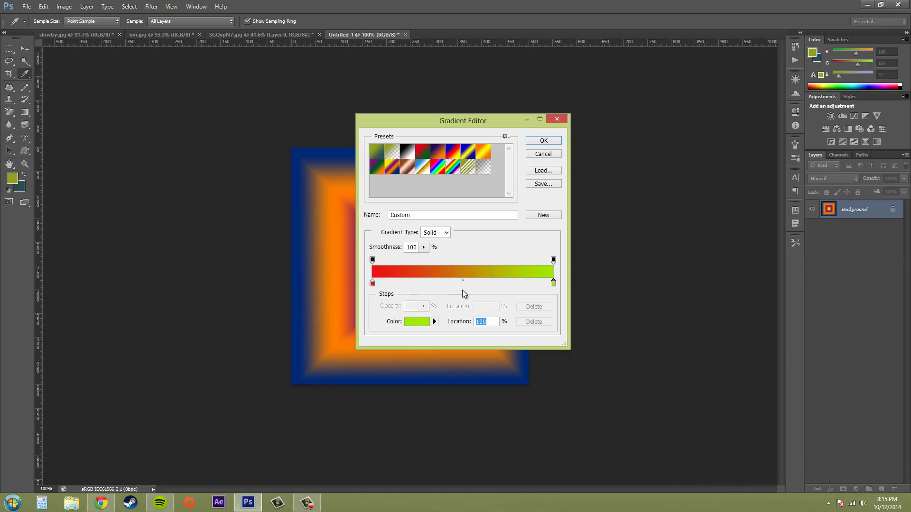
mouse_move(453, 284)
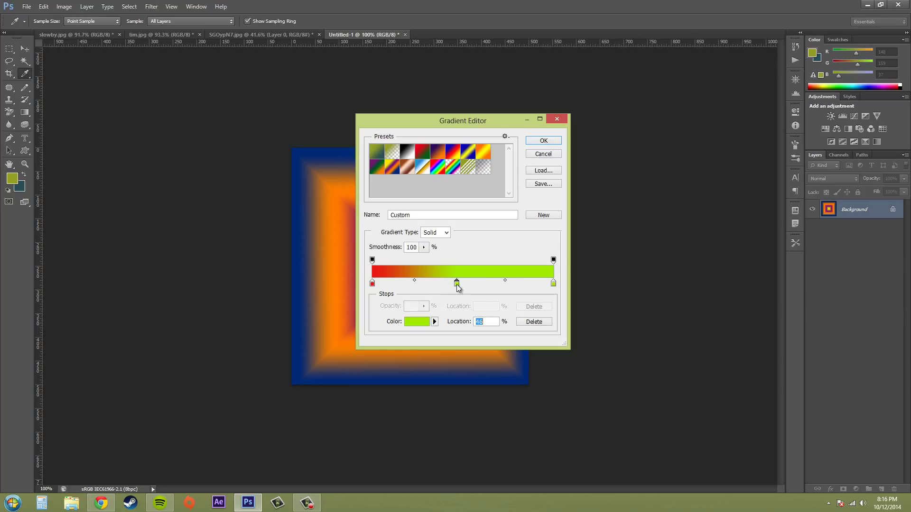
Slide the middle stop to about 49% and bring up its colour chooser.
drag(456, 283, 460, 283)
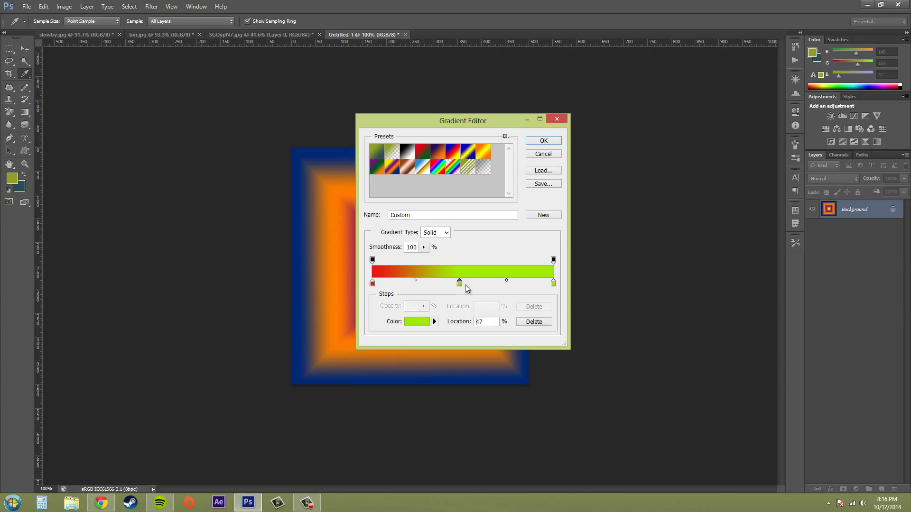
drag(459, 283, 480, 283)
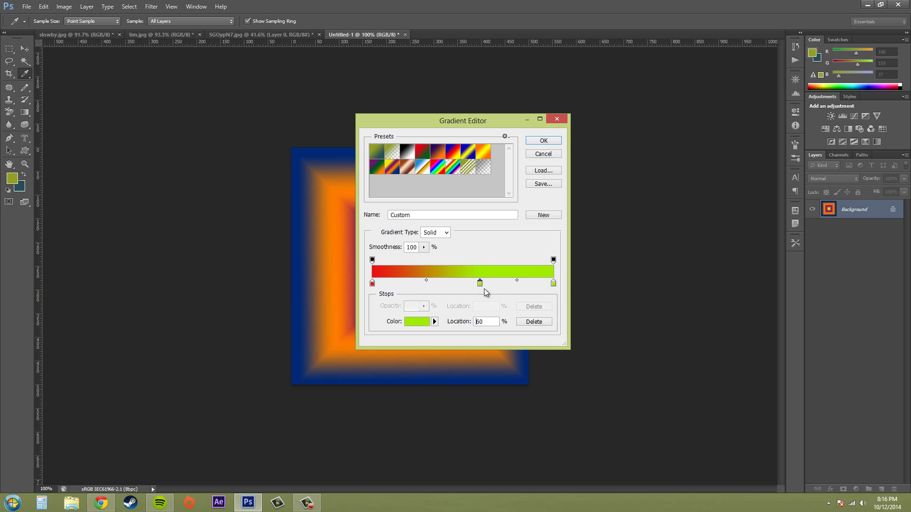
drag(480, 283, 461, 283)
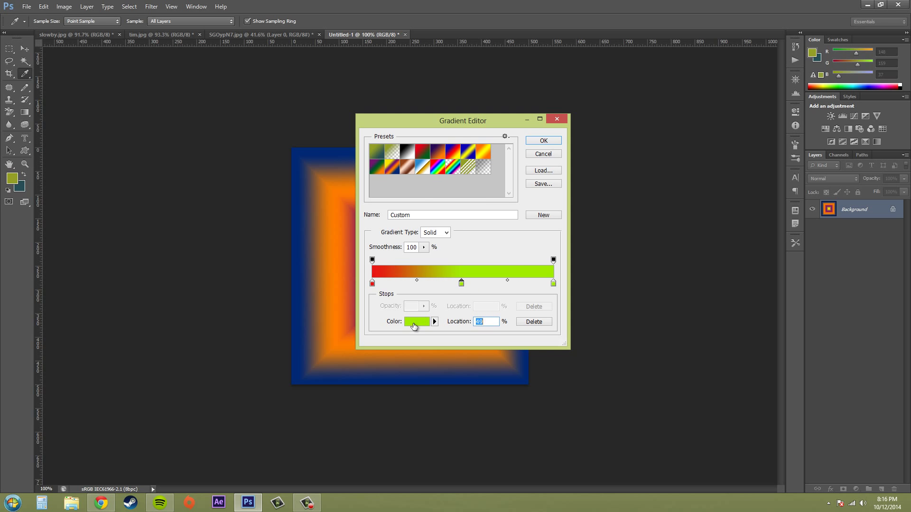
click(414, 321)
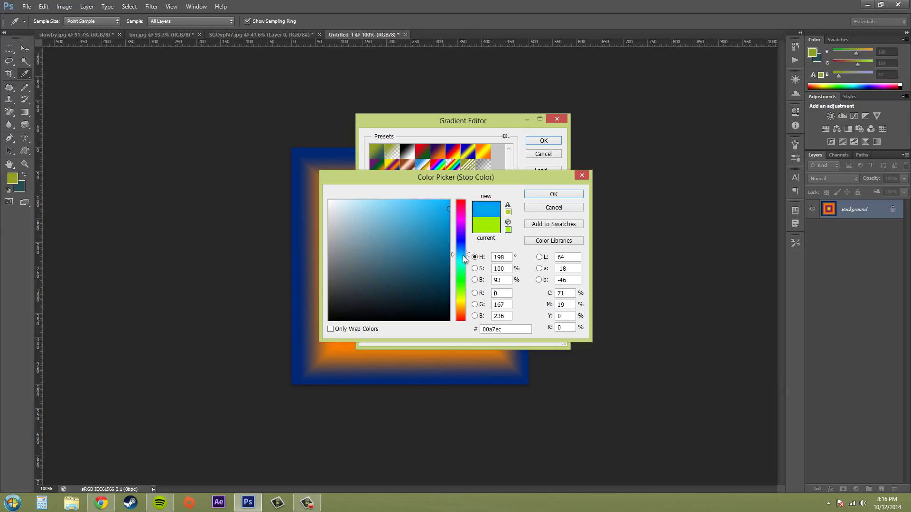
Confirm cyan as the middle stop's colour.
click(552, 193)
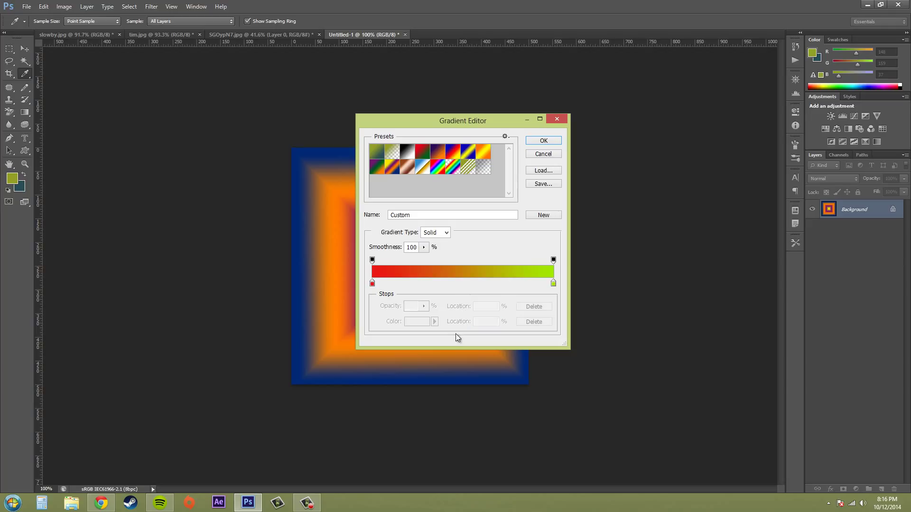
mouse_move(477, 282)
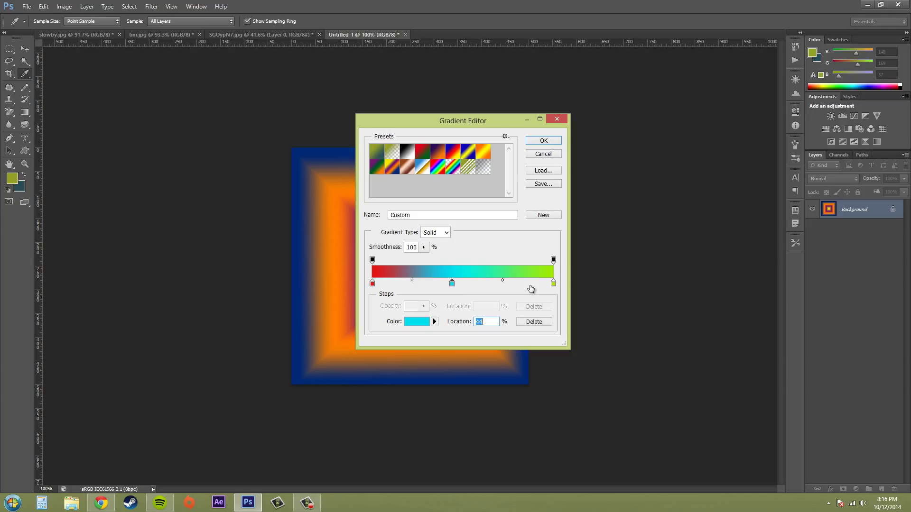
Nudge the cyan stop right and leave the red-to-cyan midpoint diamond at 50%.
drag(452, 283, 461, 283)
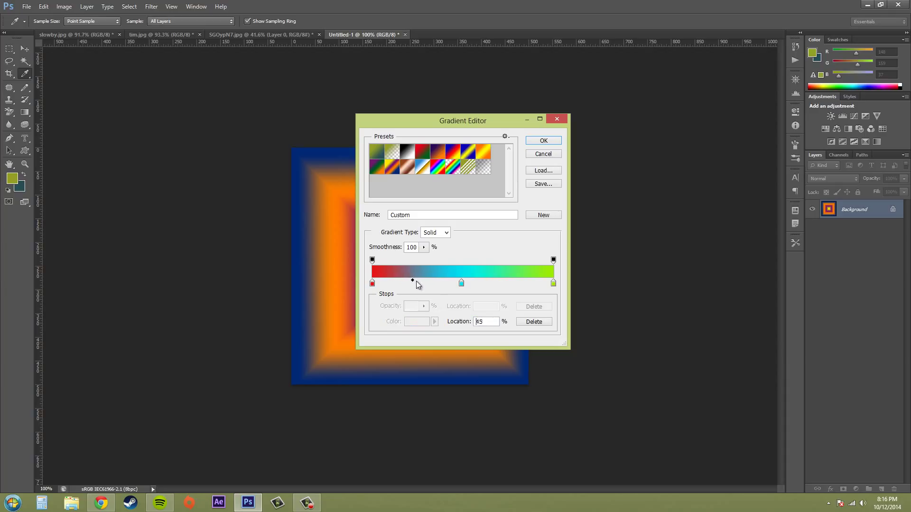
drag(412, 281, 409, 281)
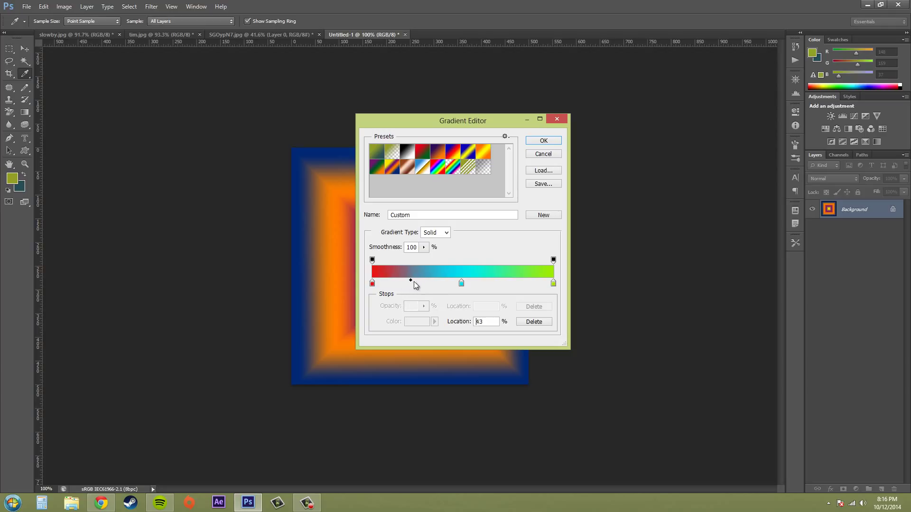
drag(411, 280, 420, 282)
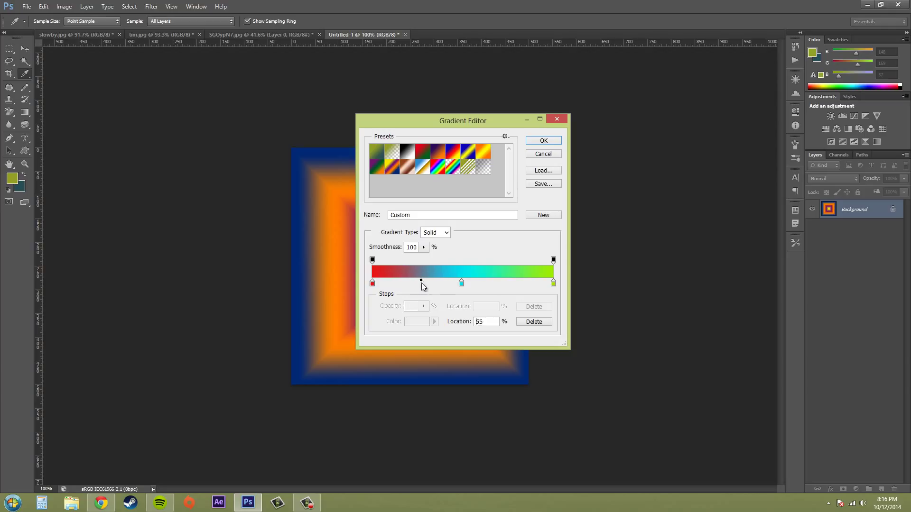
drag(421, 282, 388, 281)
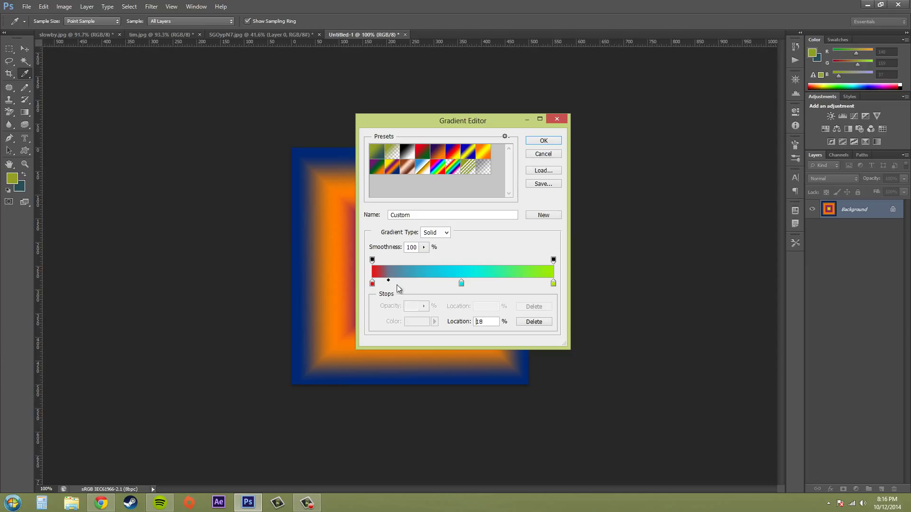
drag(388, 279, 417, 280)
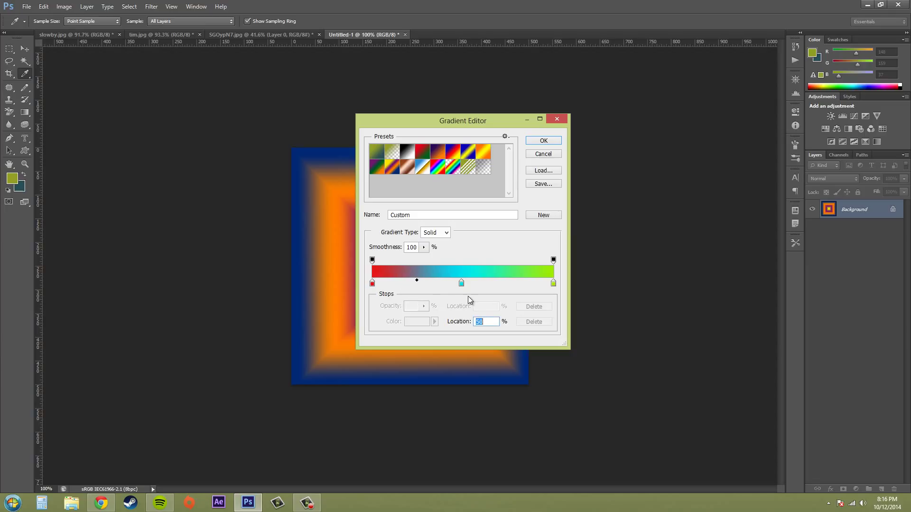
mouse_move(493, 256)
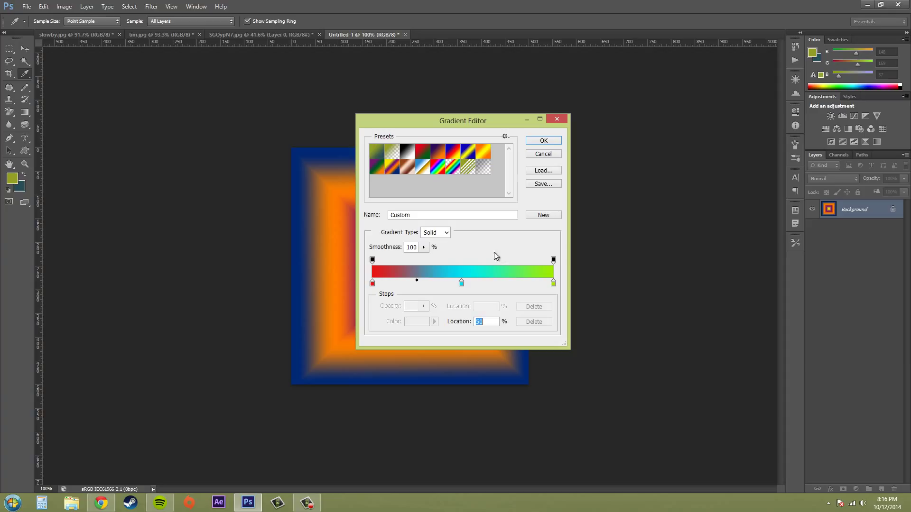
mouse_move(485, 304)
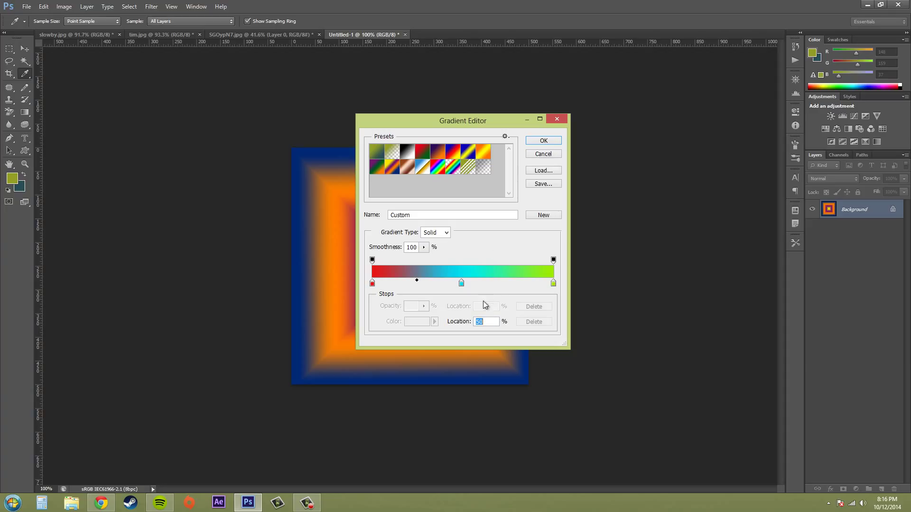
mouse_move(510, 294)
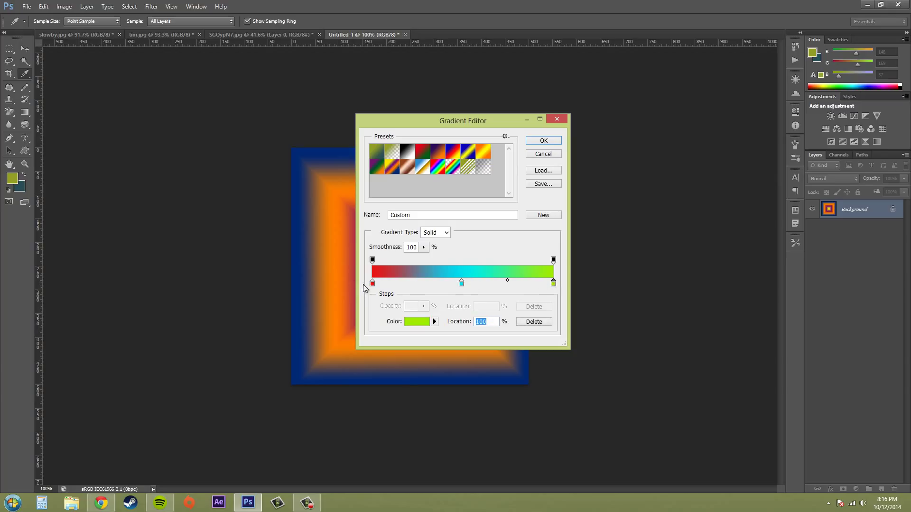
Drag the stops along the bar and set the cyan stop's Location to 50%.
click(372, 283)
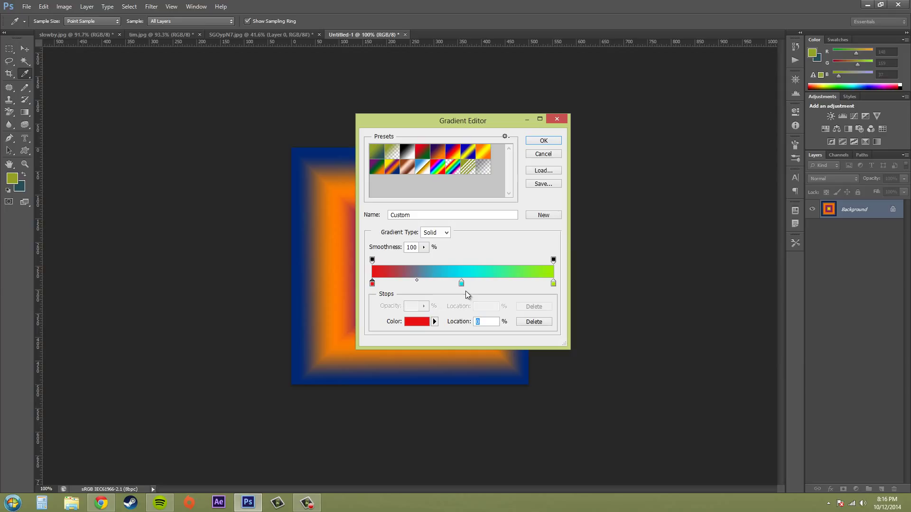
mouse_move(402, 285)
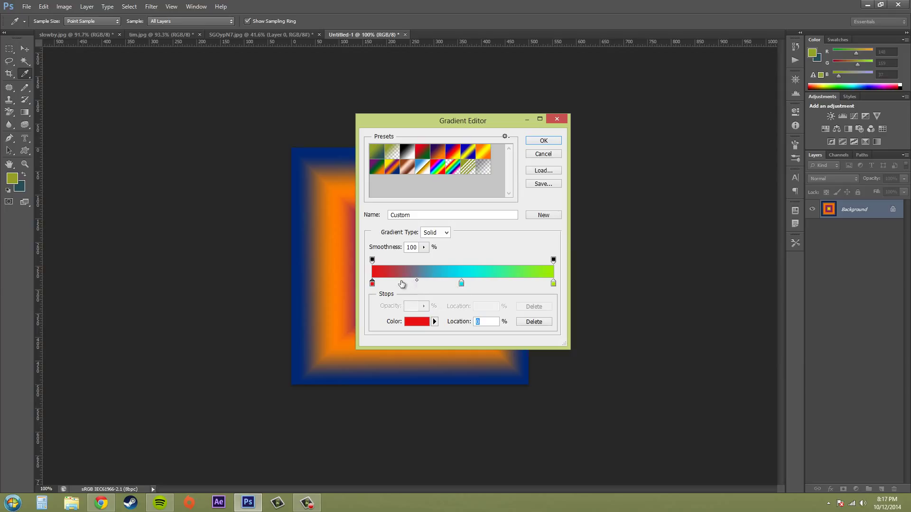
mouse_move(417, 284)
text(80)
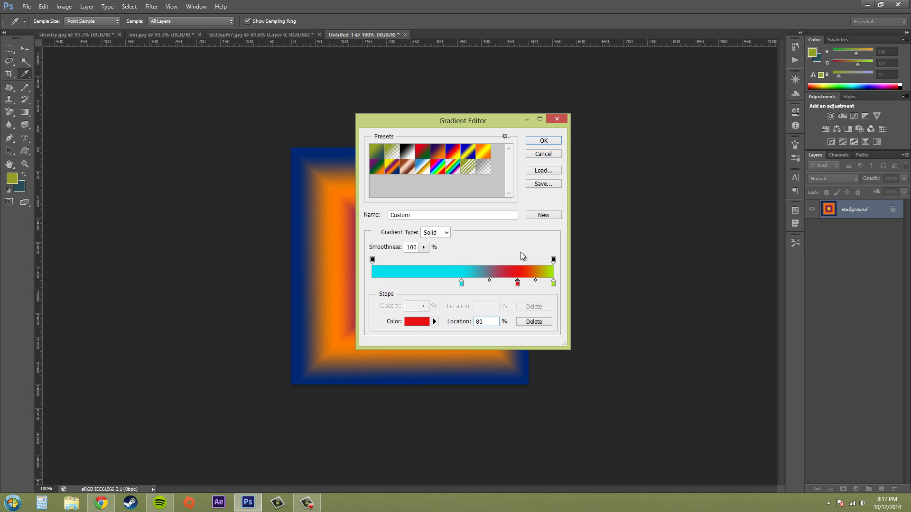
click(486, 322)
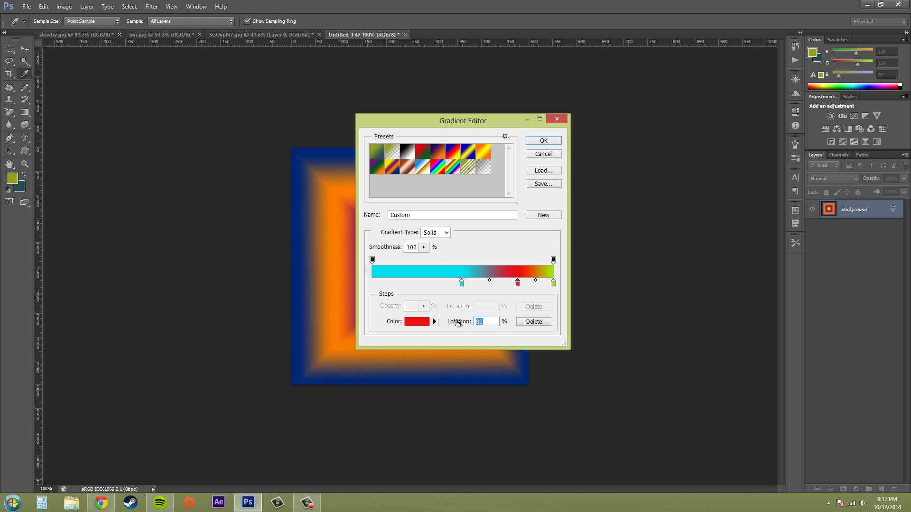
drag(517, 283, 372, 283)
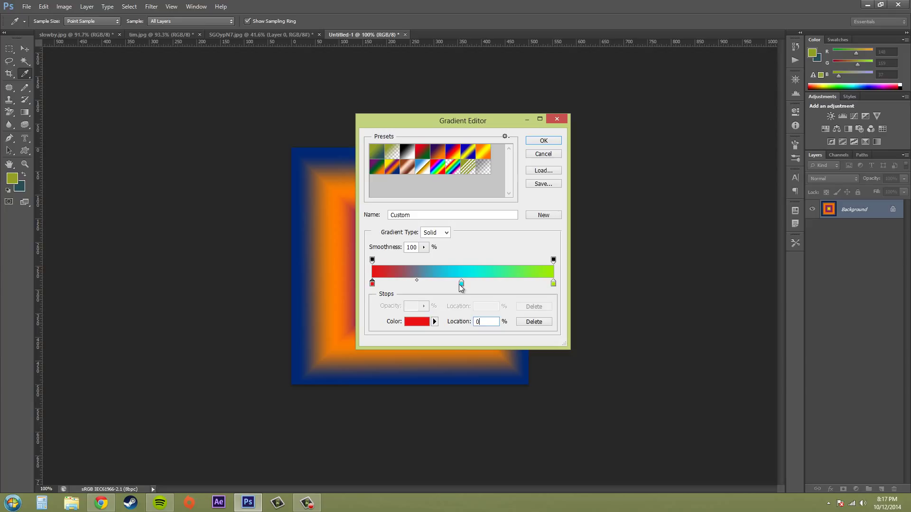
click(461, 282)
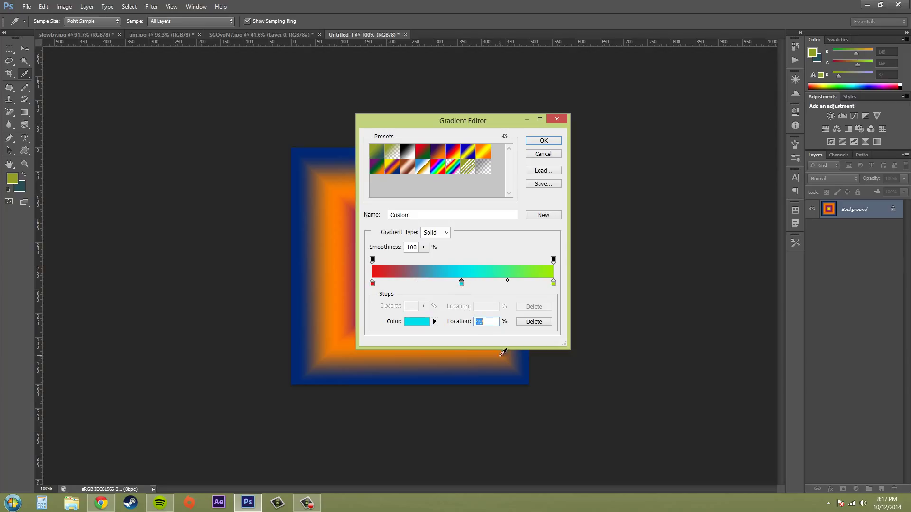
mouse_move(462, 318)
text(50)
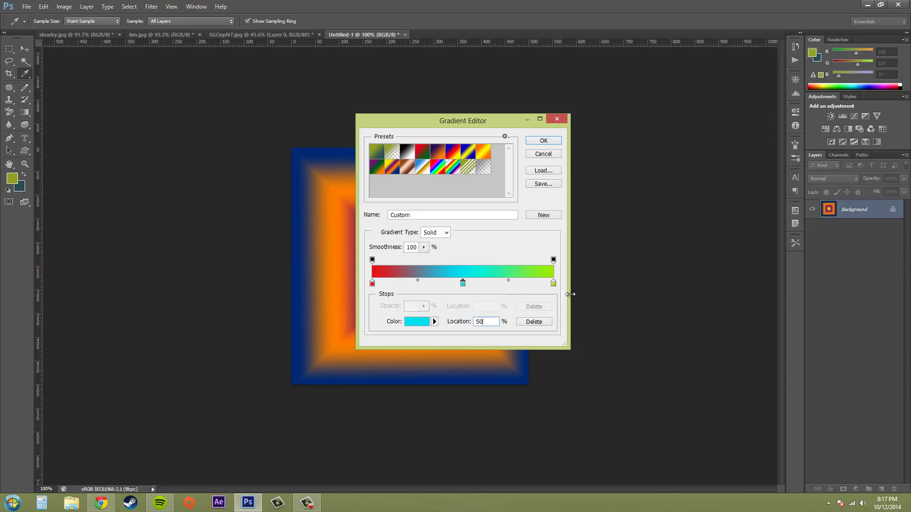
mouse_move(564, 290)
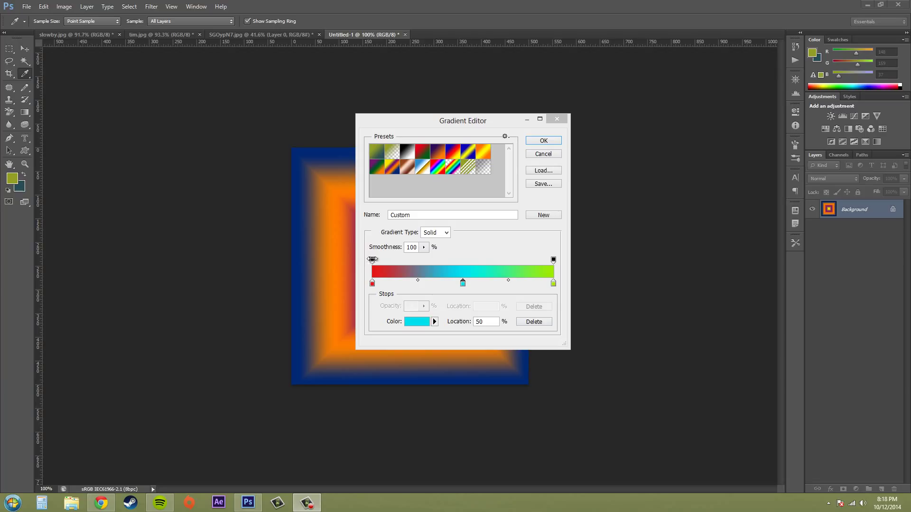
Make both end opacity stops 0% and place a fully opaque stop at the 50% midpoint.
click(372, 260)
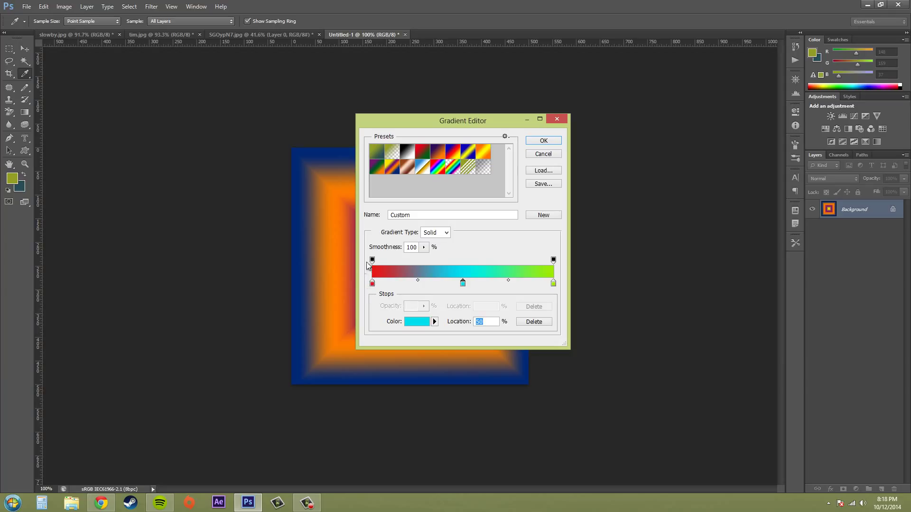
click(372, 260)
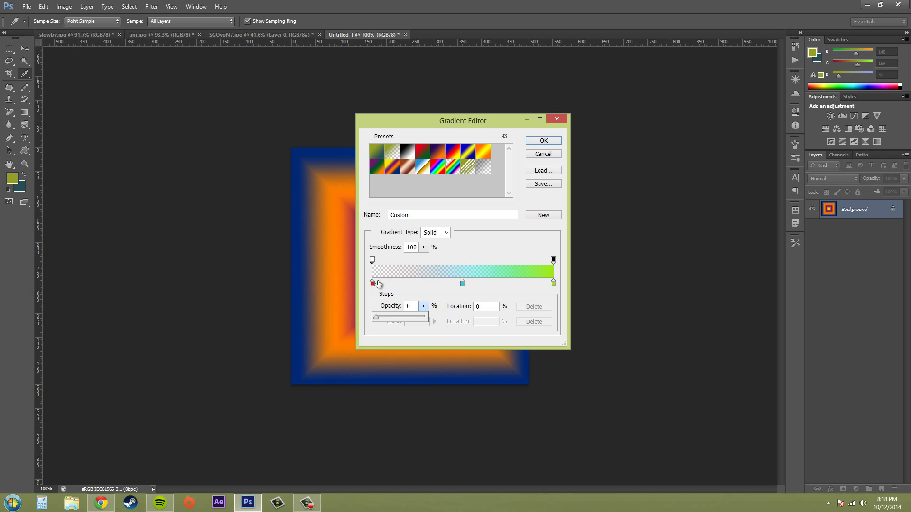
mouse_move(557, 263)
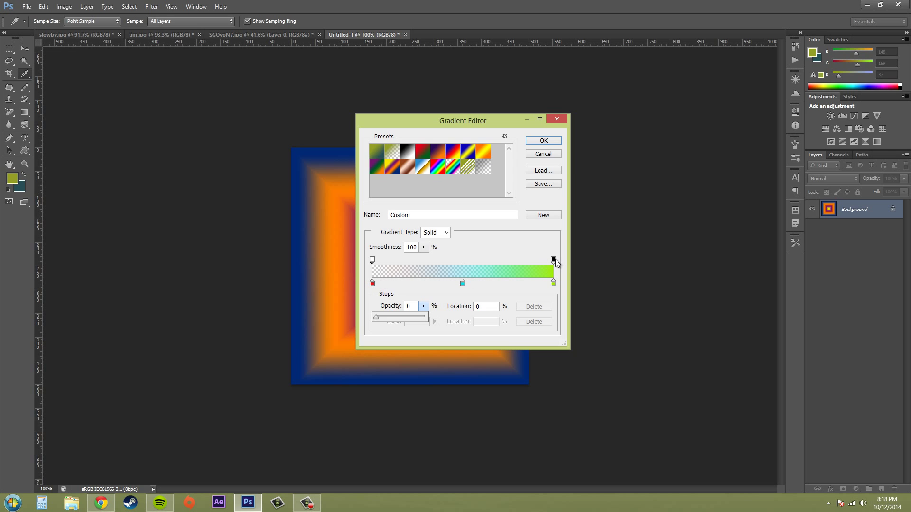
click(373, 259)
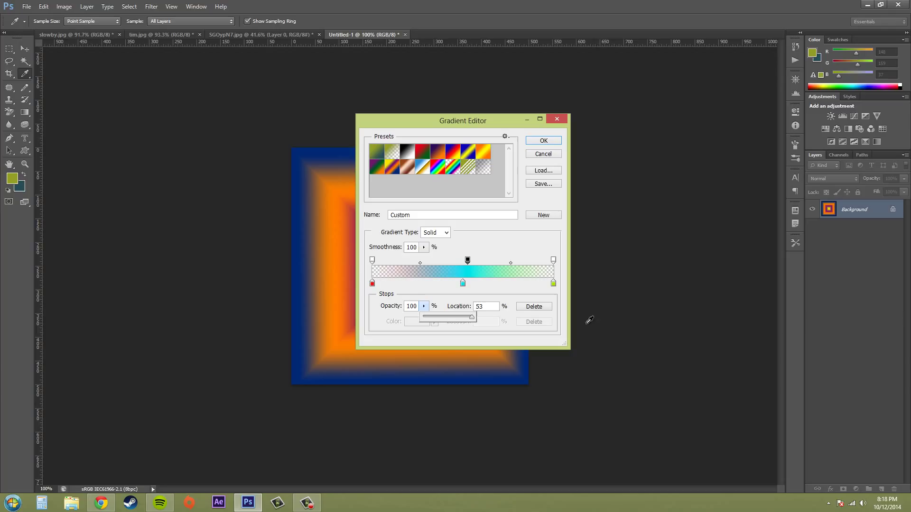
mouse_move(477, 284)
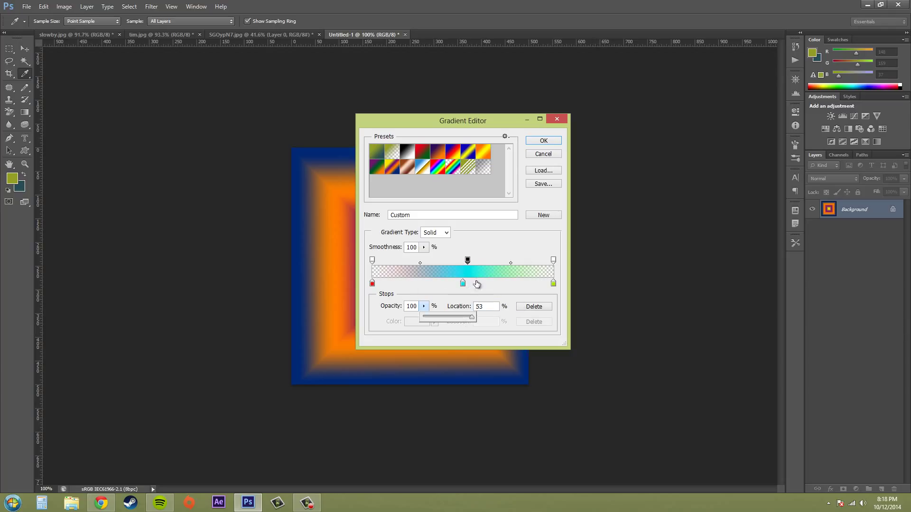
drag(468, 260, 462, 260)
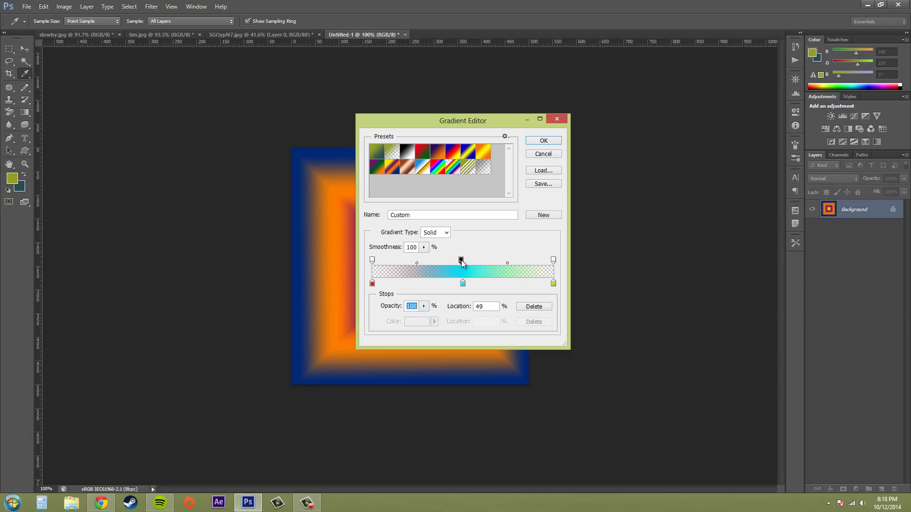
drag(462, 260, 462, 260)
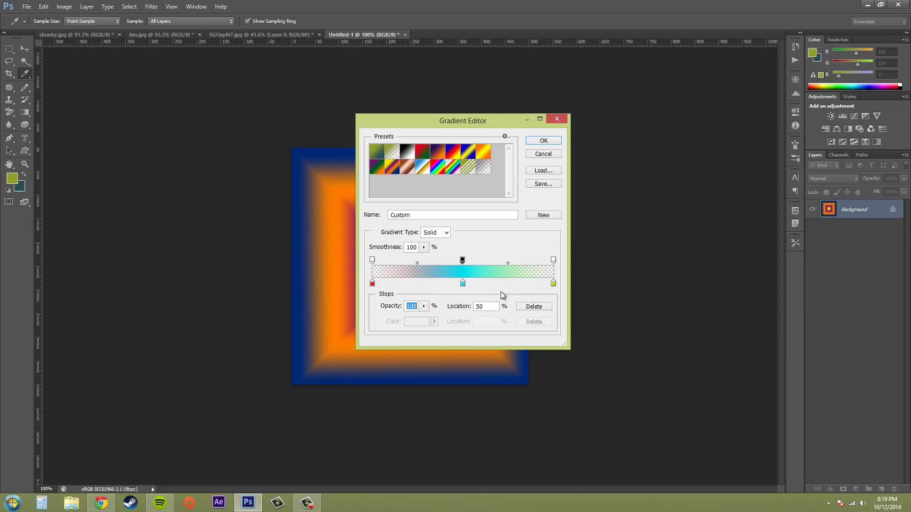
mouse_move(596, 302)
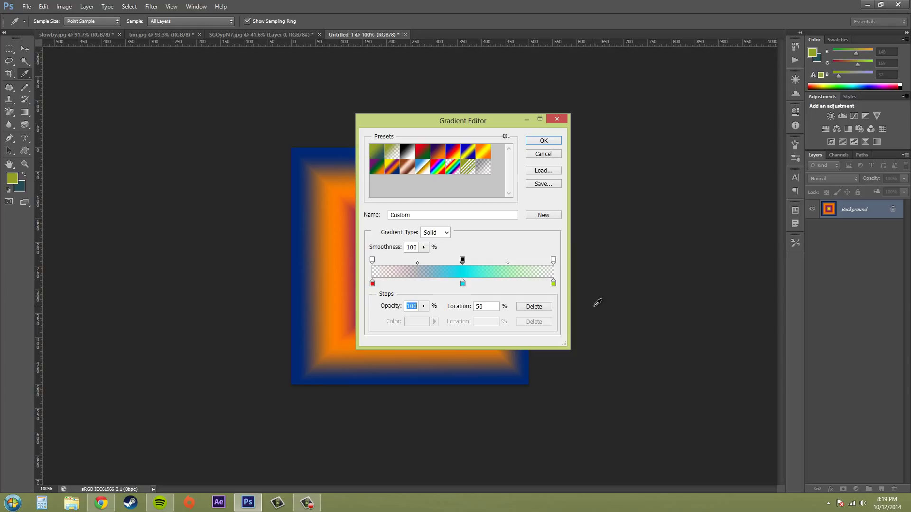
mouse_move(604, 283)
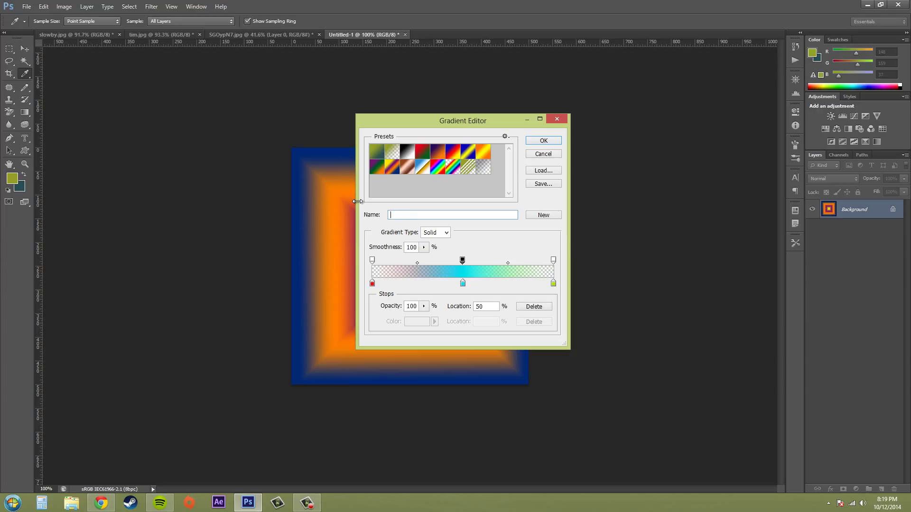
Name the gradient 'stupid rainbow' and add it as a new preset swatch.
text(stupid rainbow)
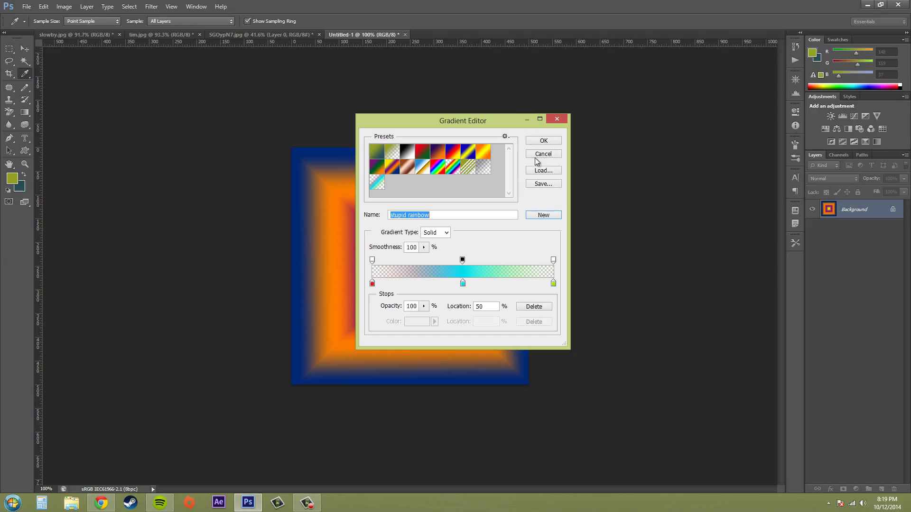
Accept the gradient and fill the canvas with it radially from the centre outward.
click(542, 140)
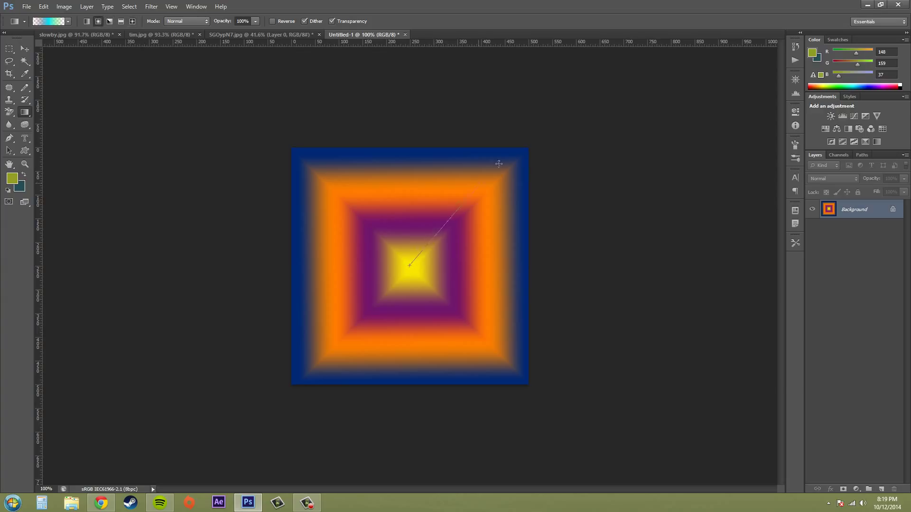
drag(410, 266, 498, 164)
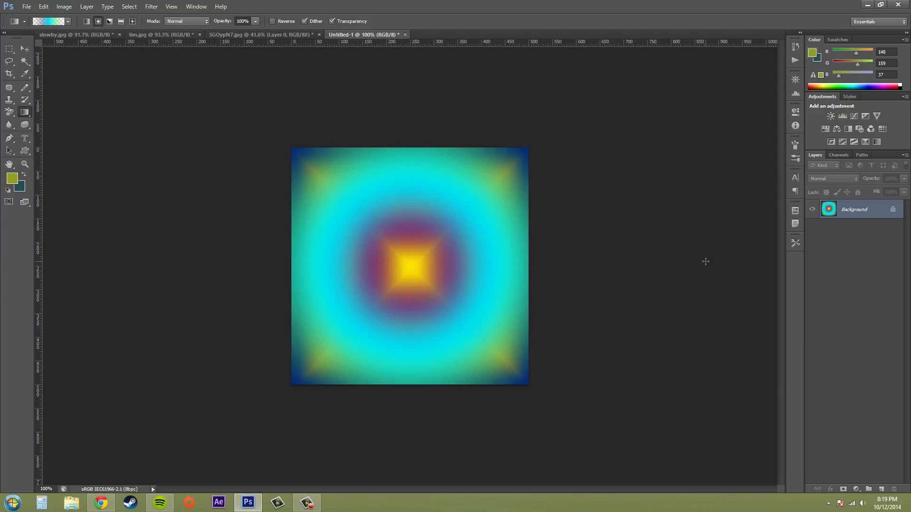
mouse_move(408, 265)
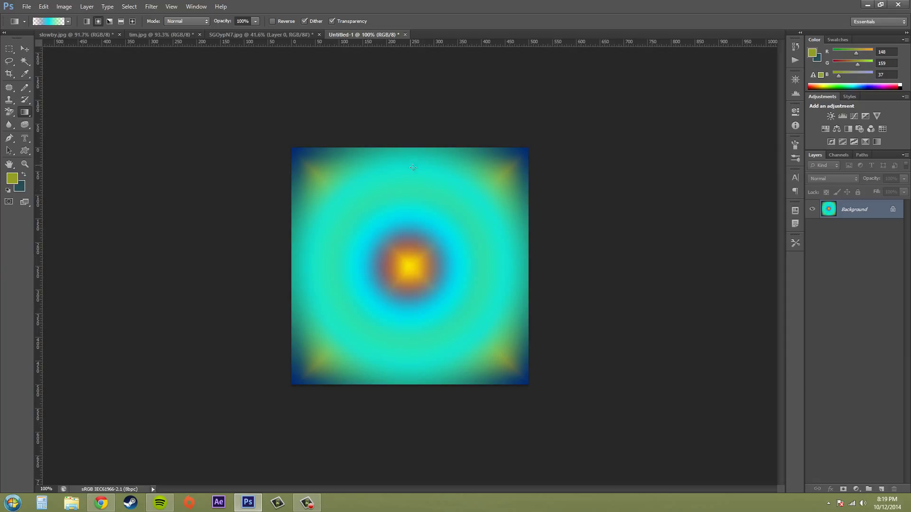
mouse_move(622, 286)
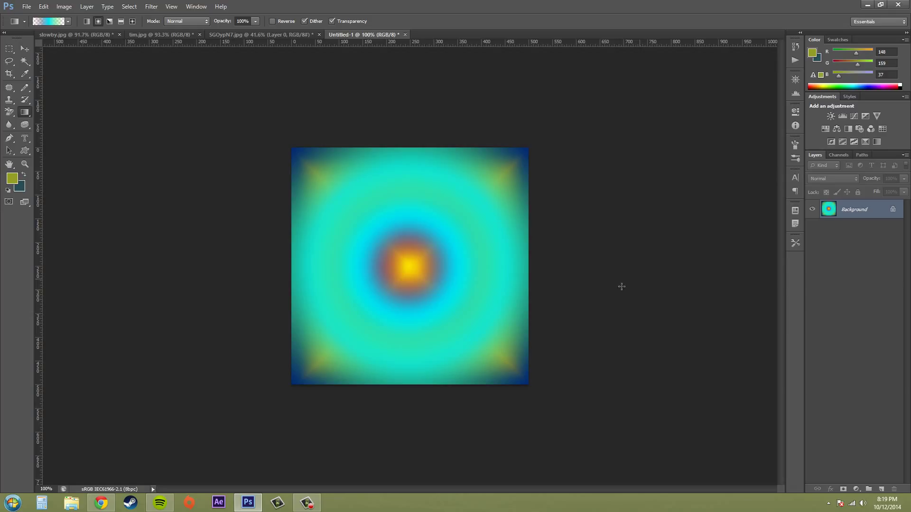
mouse_move(476, 290)
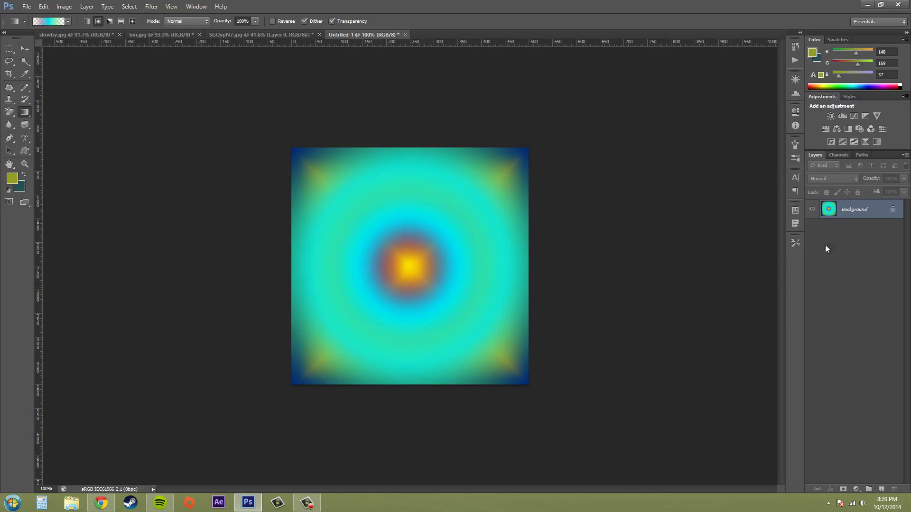
Reopen the Gradient Editor and explore the Save and Load gradient-file dialogs without saving.
click(49, 21)
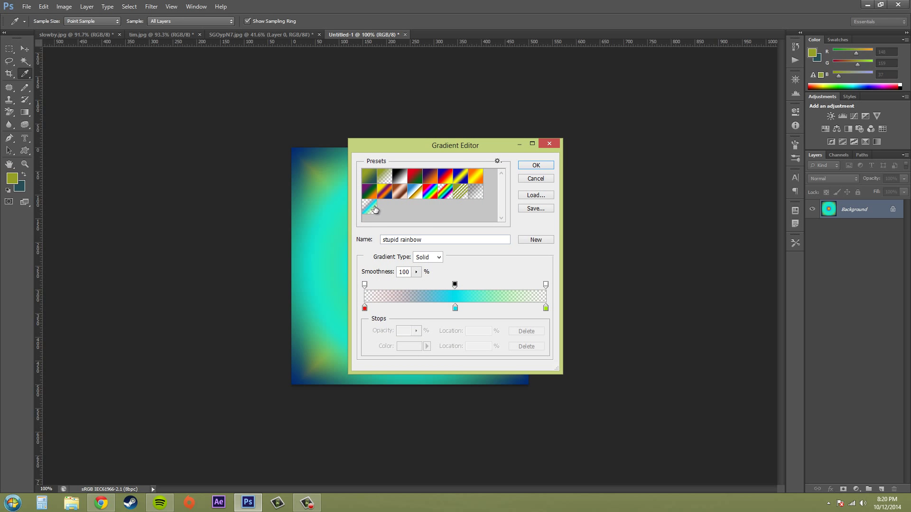
mouse_move(373, 214)
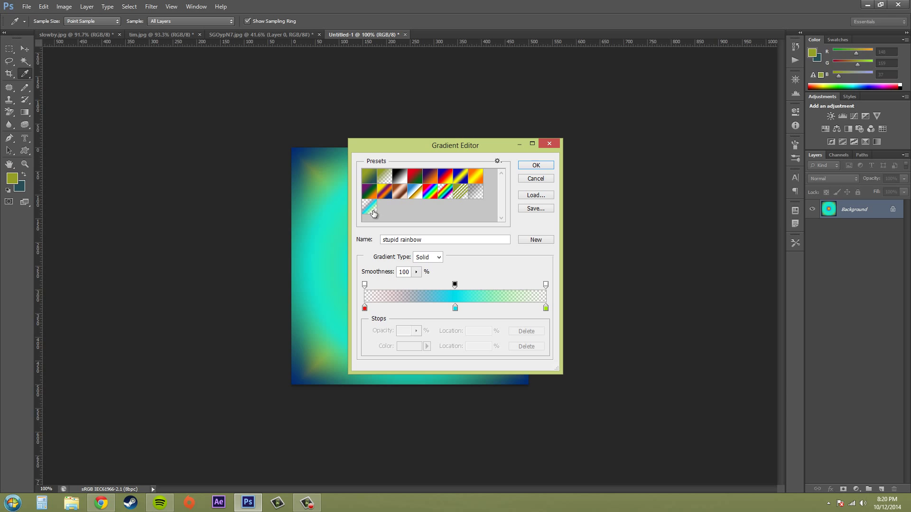
click(534, 207)
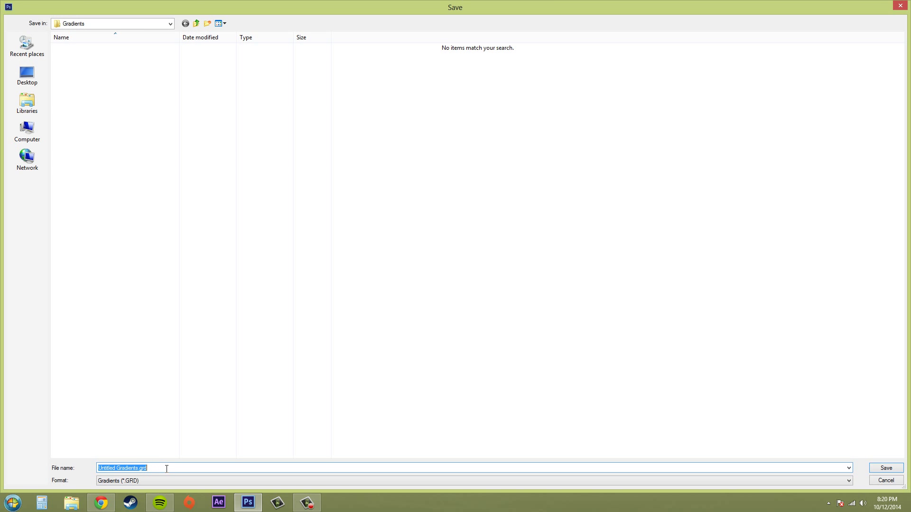
click(884, 468)
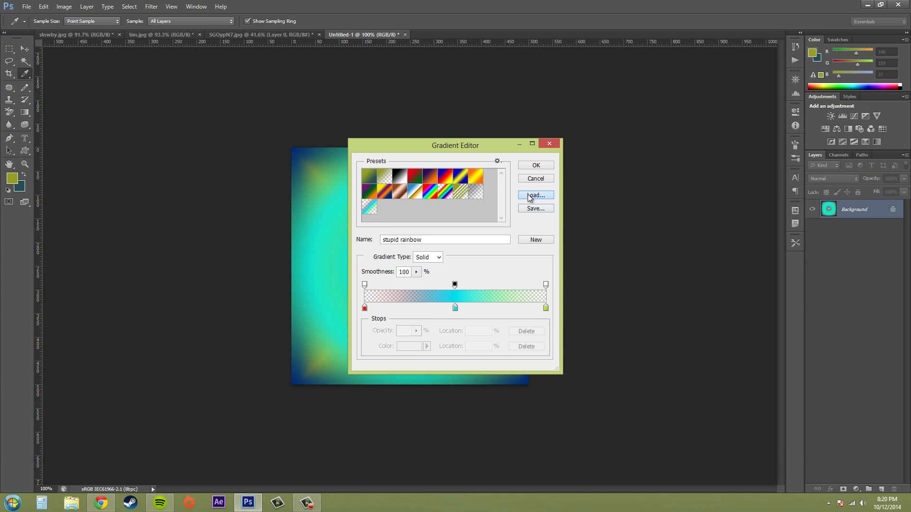
click(534, 194)
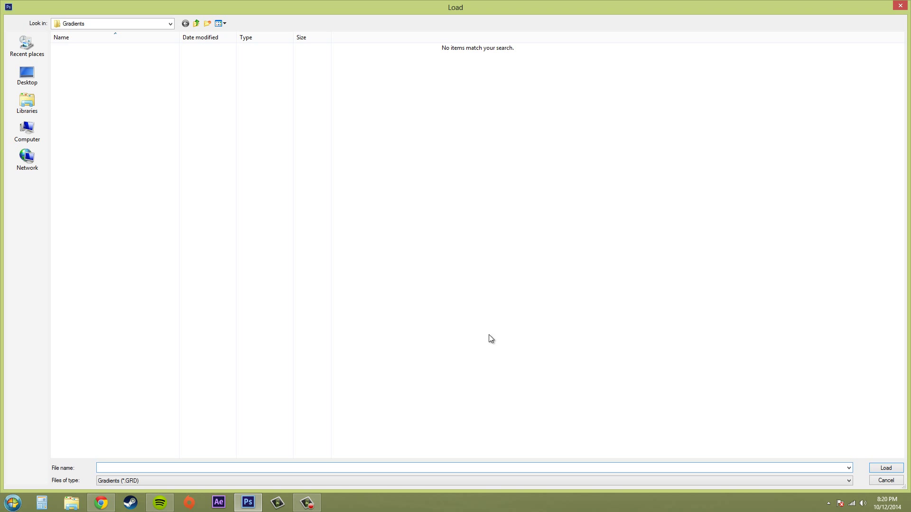
mouse_move(727, 251)
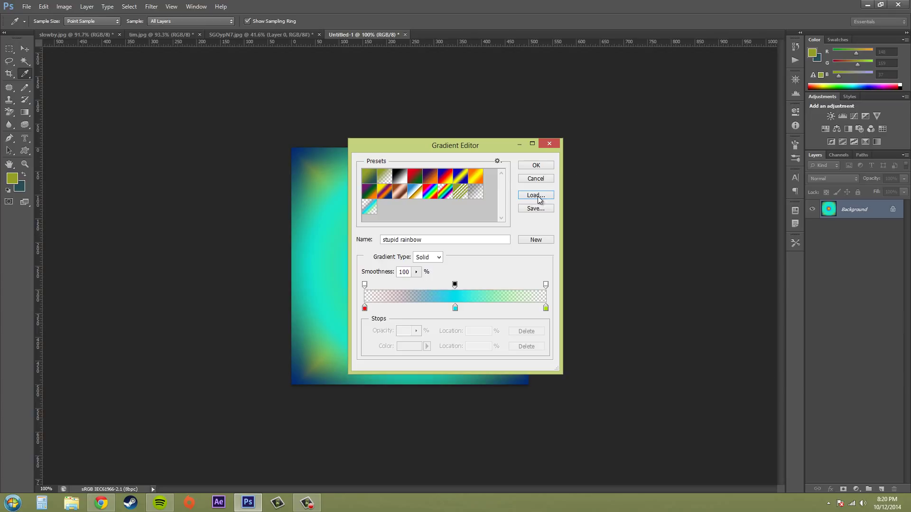
mouse_move(533, 193)
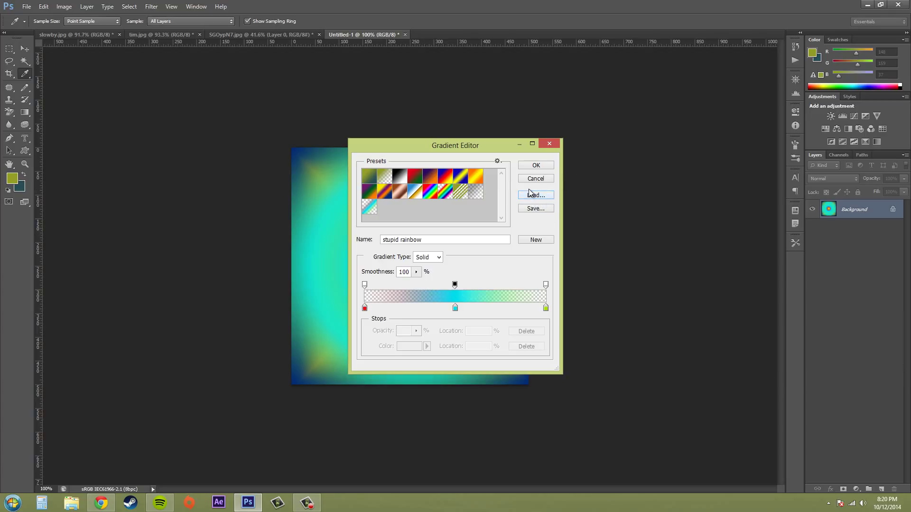
mouse_move(530, 222)
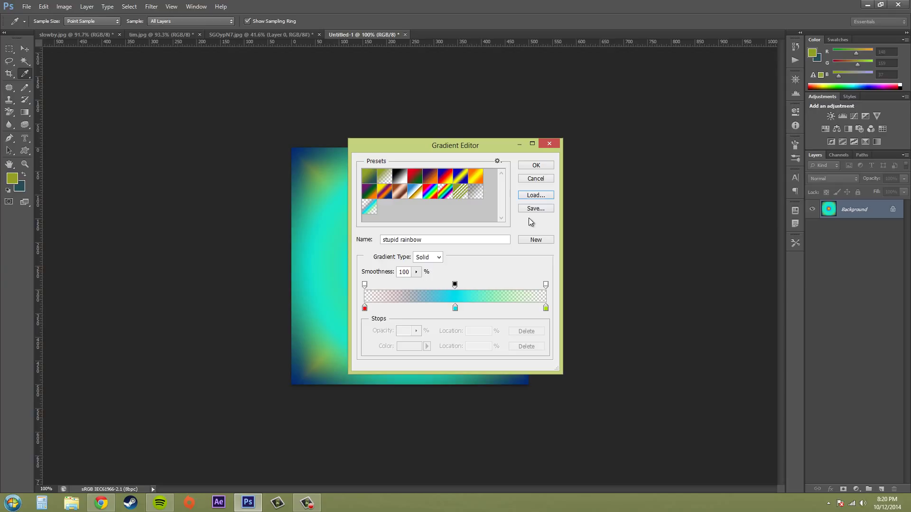
mouse_move(539, 226)
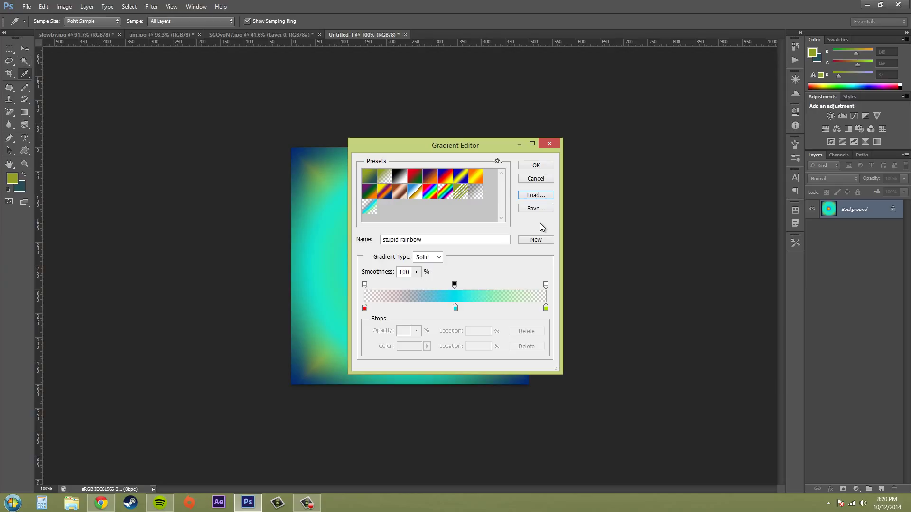
mouse_move(549, 228)
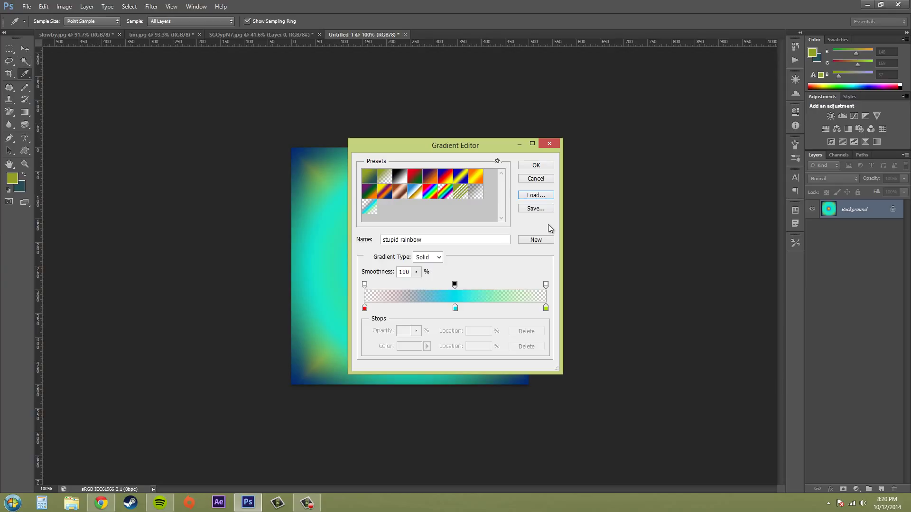
mouse_move(506, 223)
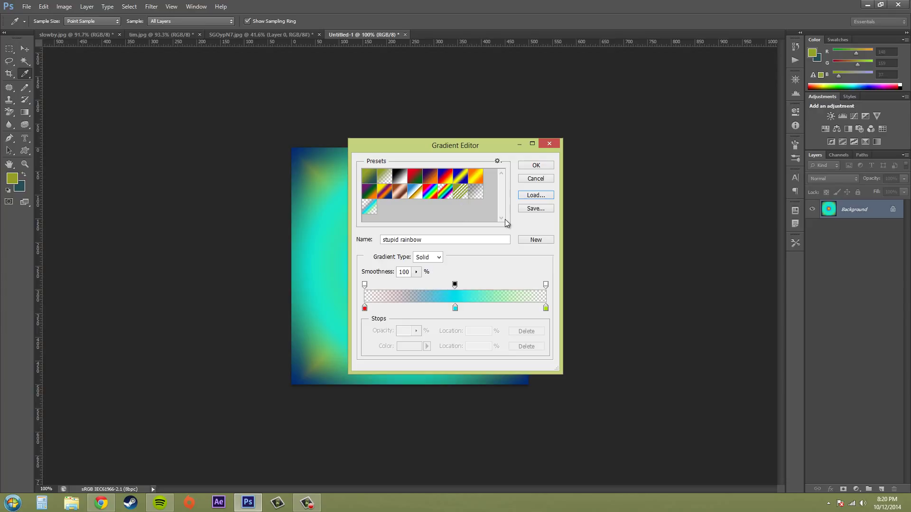